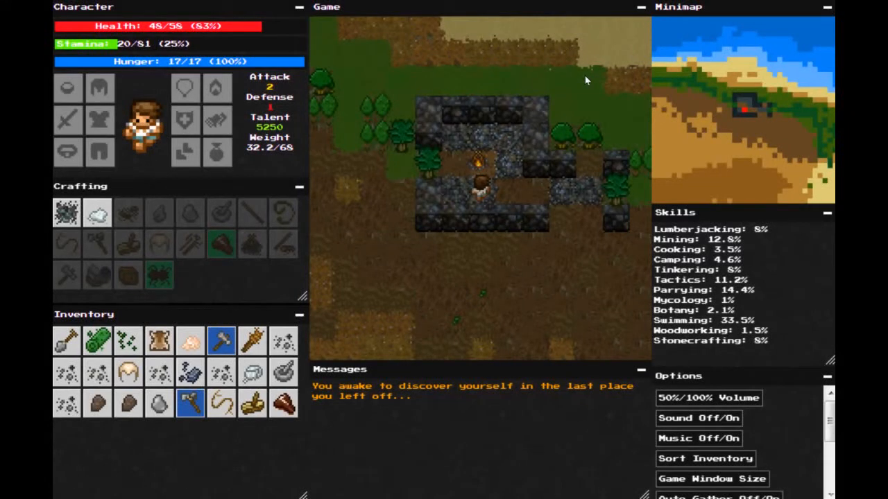
mouse_move(588, 86)
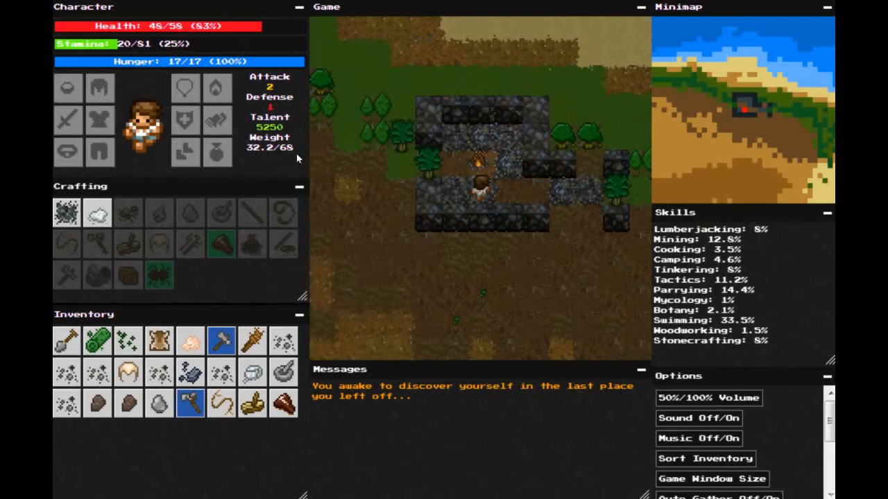
mouse_move(334, 144)
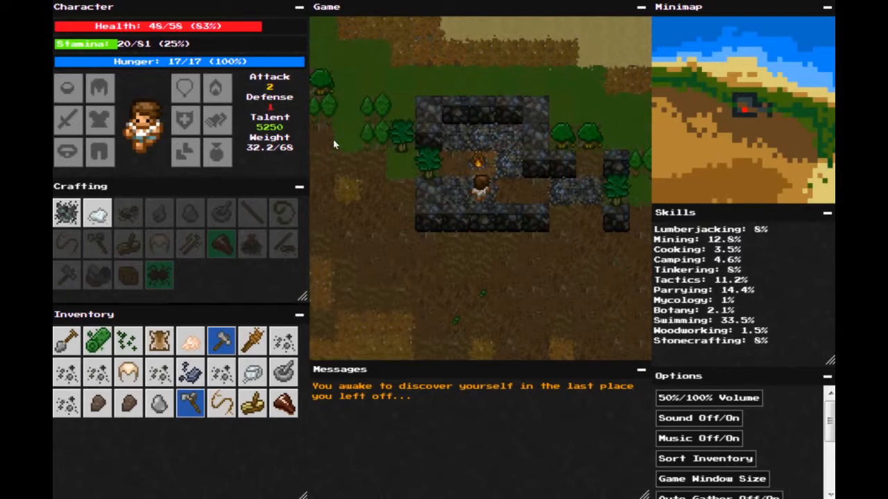
mouse_move(511, 200)
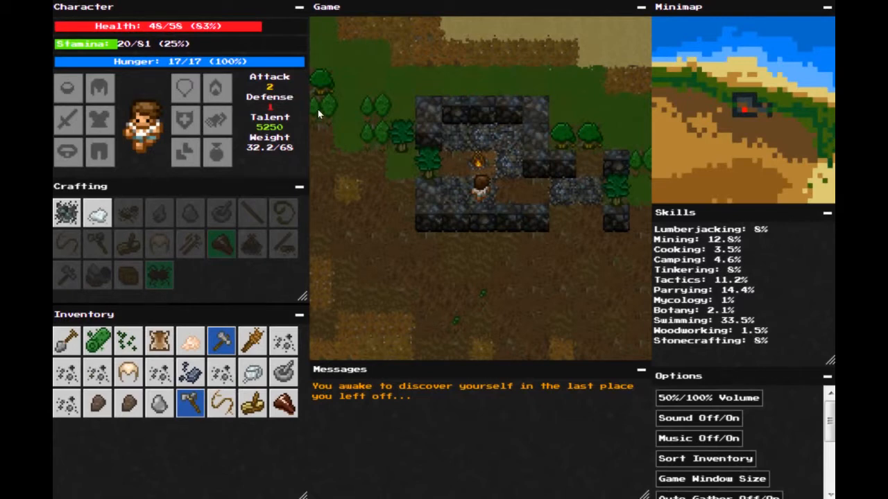
mouse_move(251, 405)
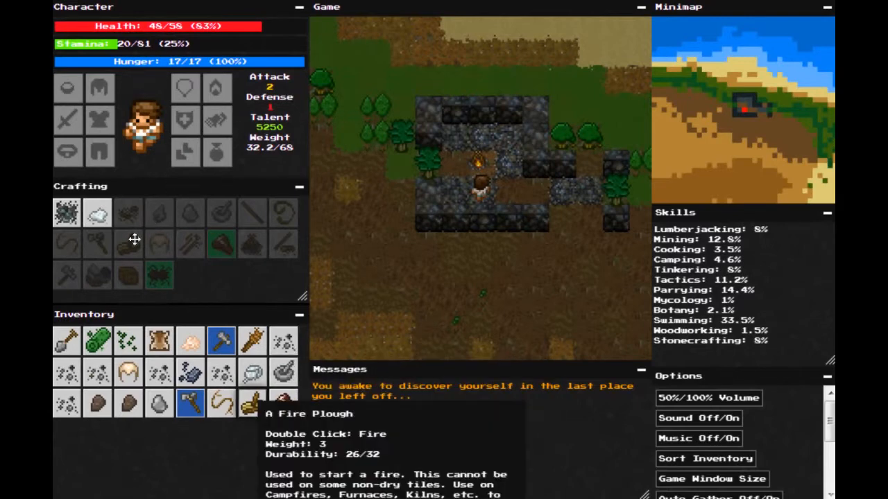
mouse_move(179, 253)
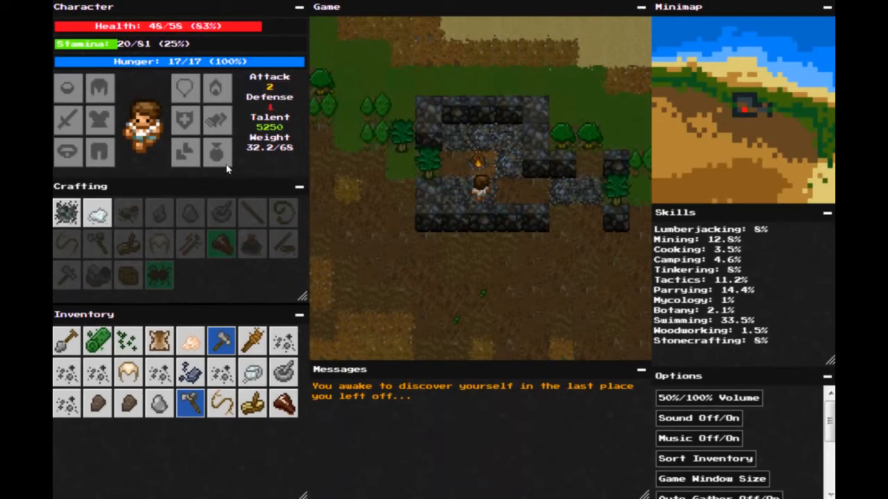
mouse_move(284, 165)
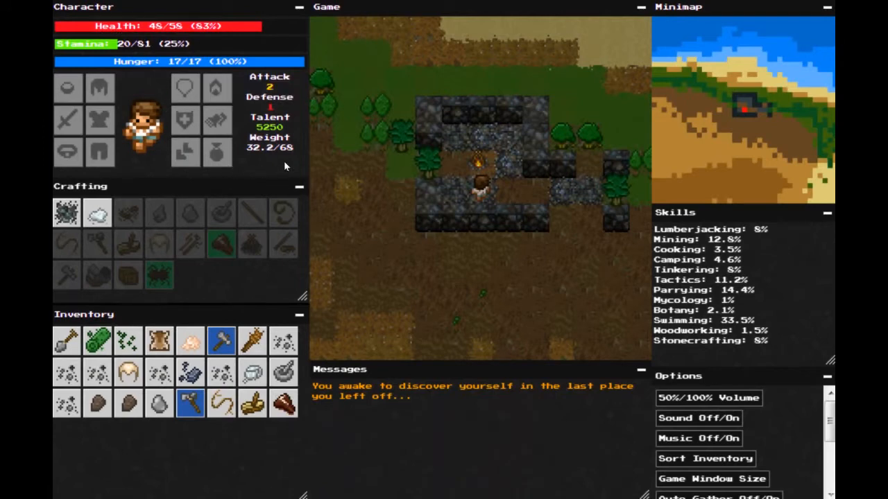
mouse_move(221, 340)
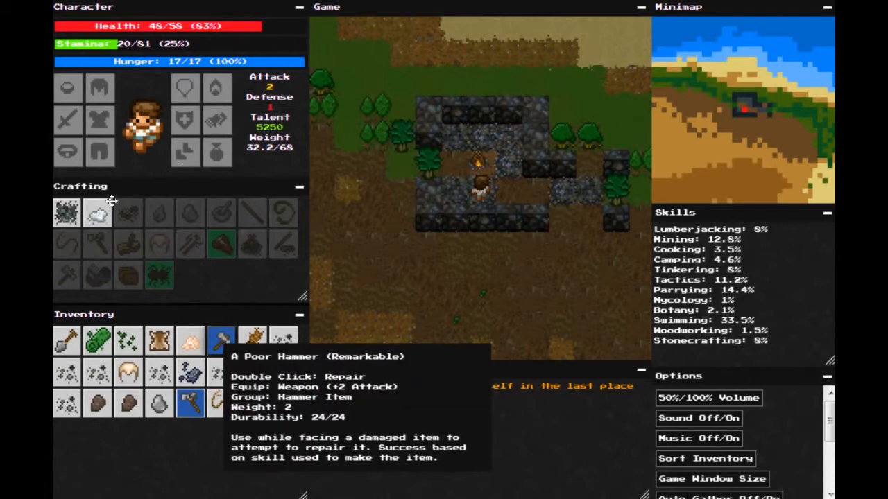
mouse_move(135, 277)
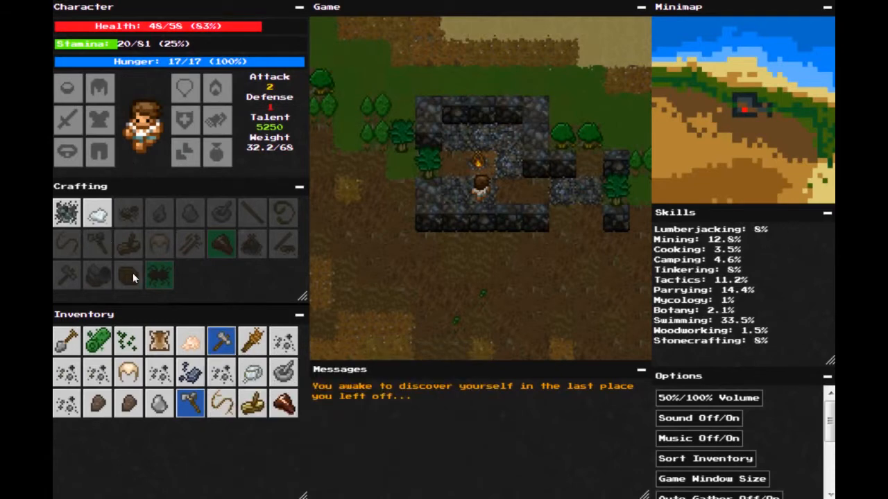
mouse_move(190, 403)
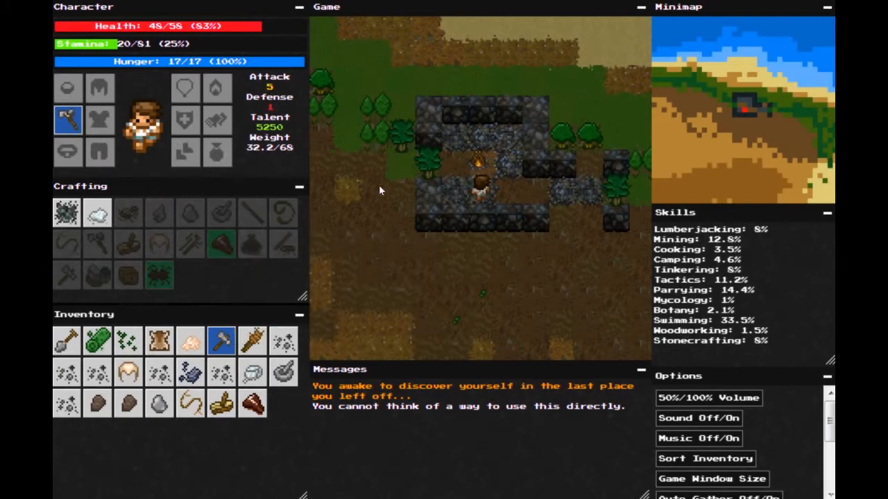
mouse_move(390, 182)
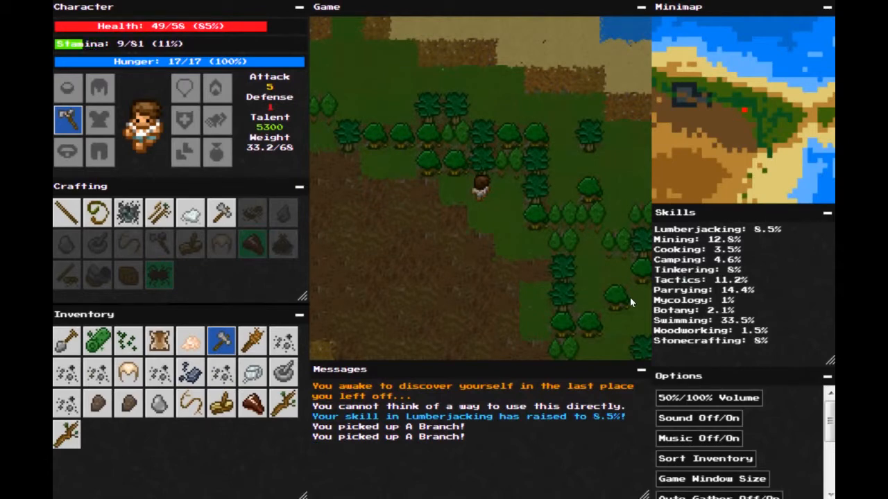
mouse_move(68, 119)
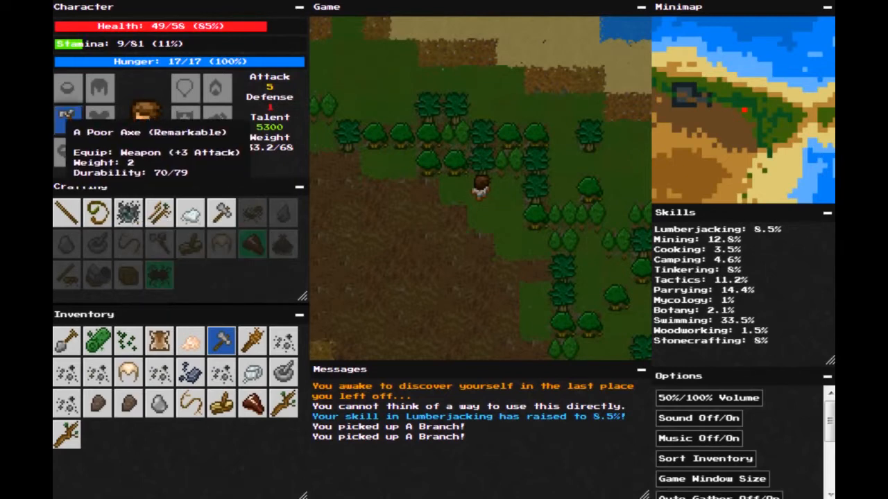
mouse_move(399, 147)
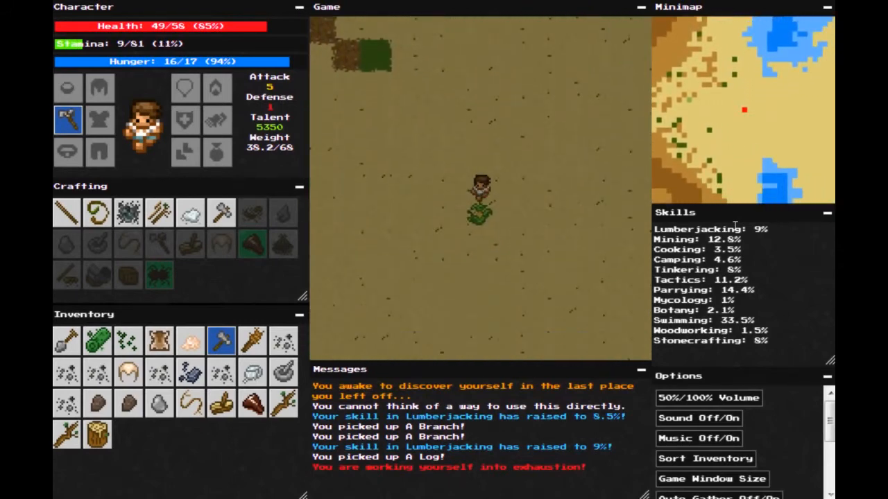
mouse_move(66, 340)
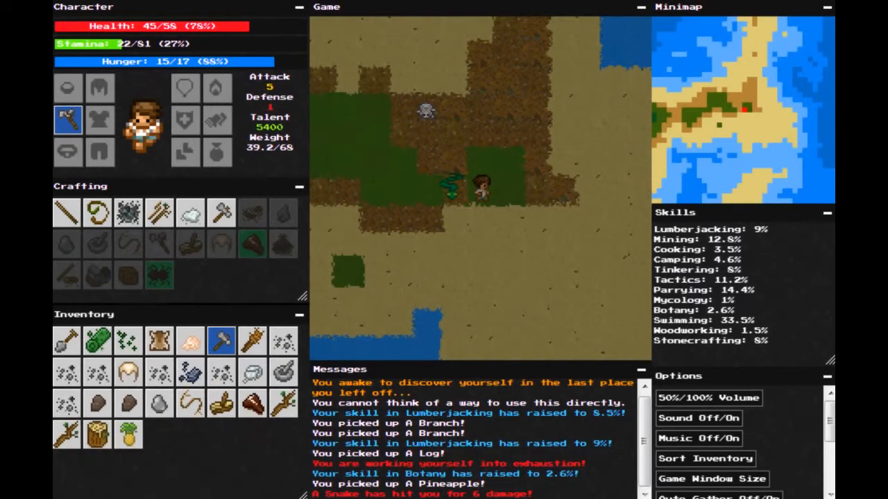
mouse_move(220, 341)
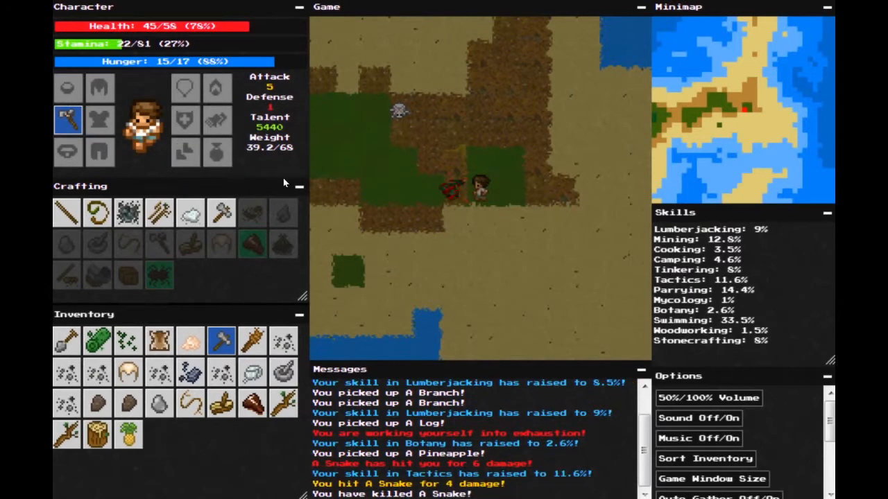
mouse_move(98, 405)
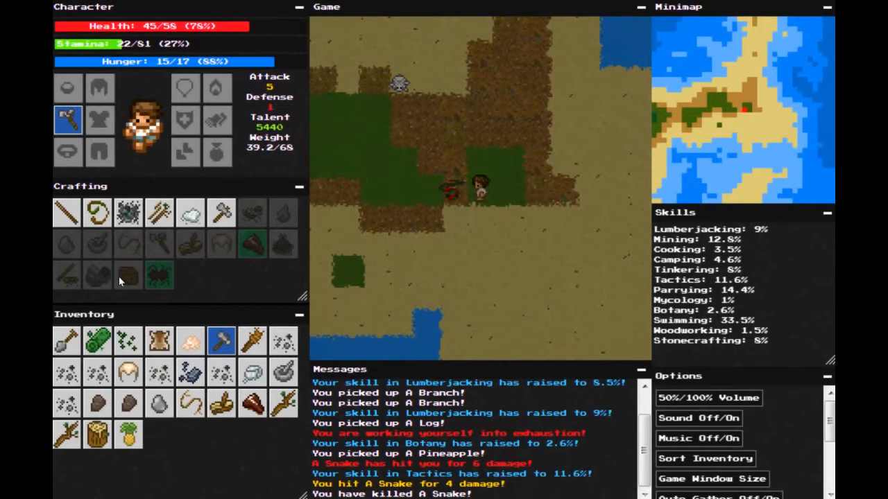
mouse_move(88, 278)
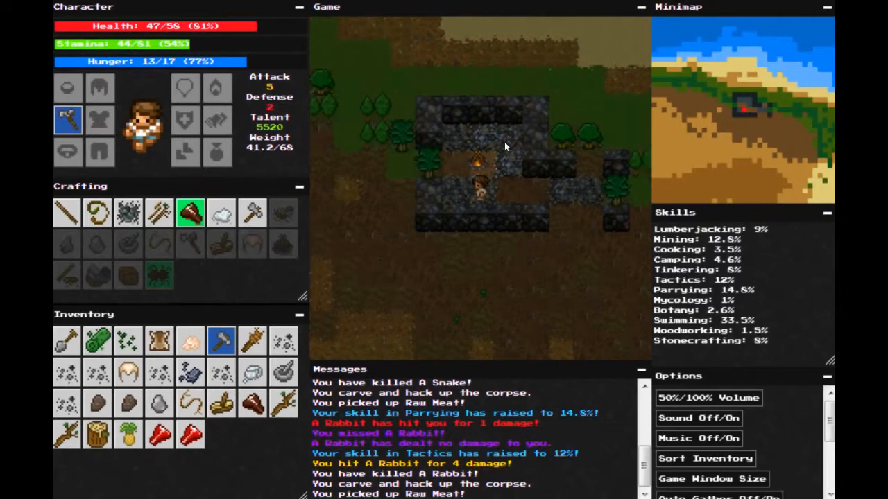
mouse_move(100, 258)
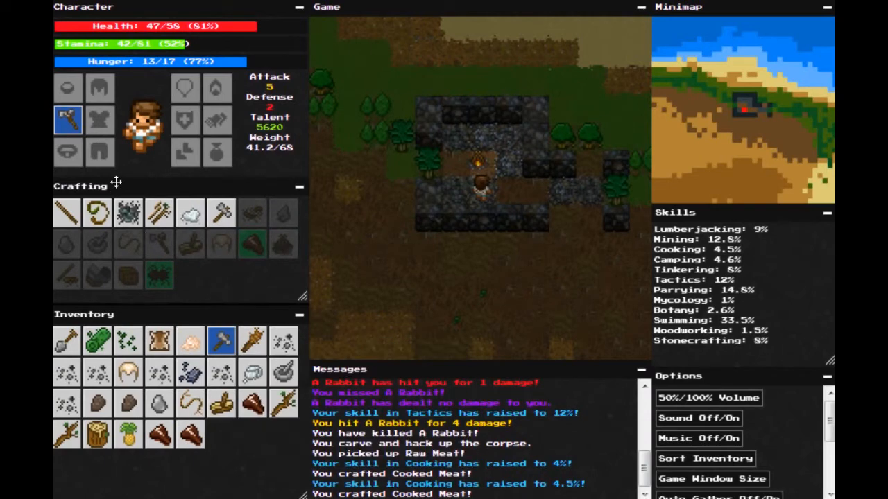
mouse_move(221, 213)
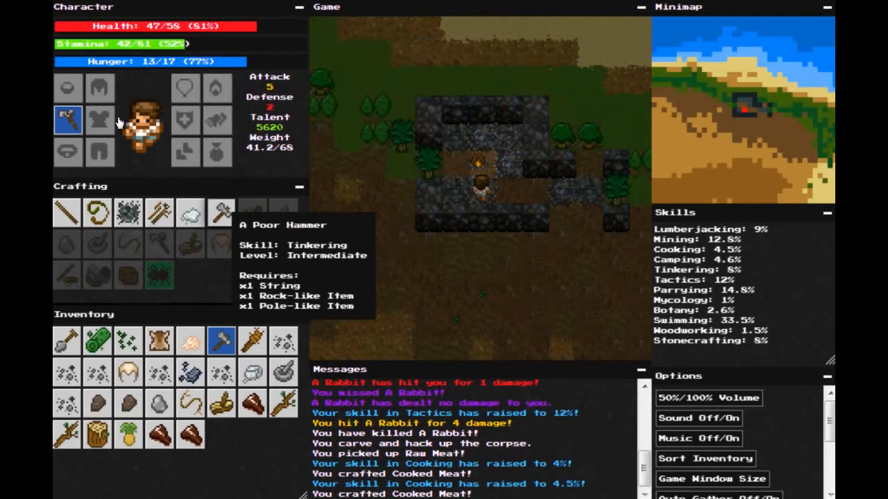
mouse_move(159, 212)
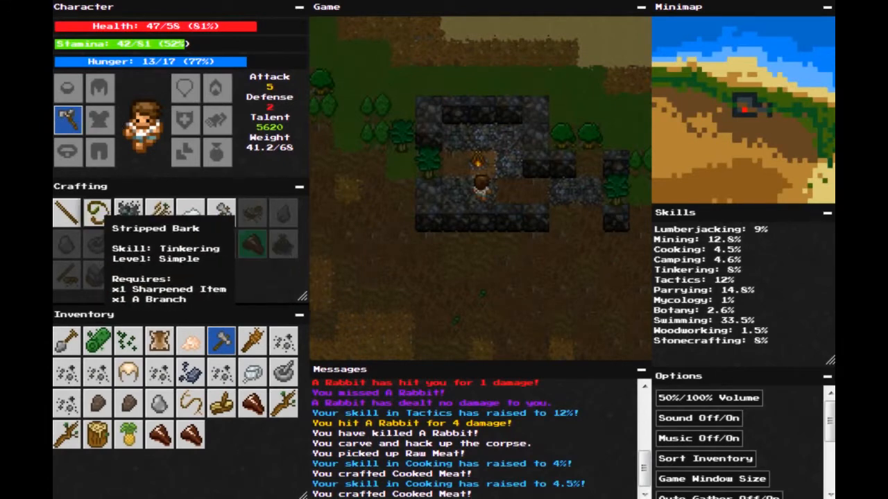
mouse_move(316, 93)
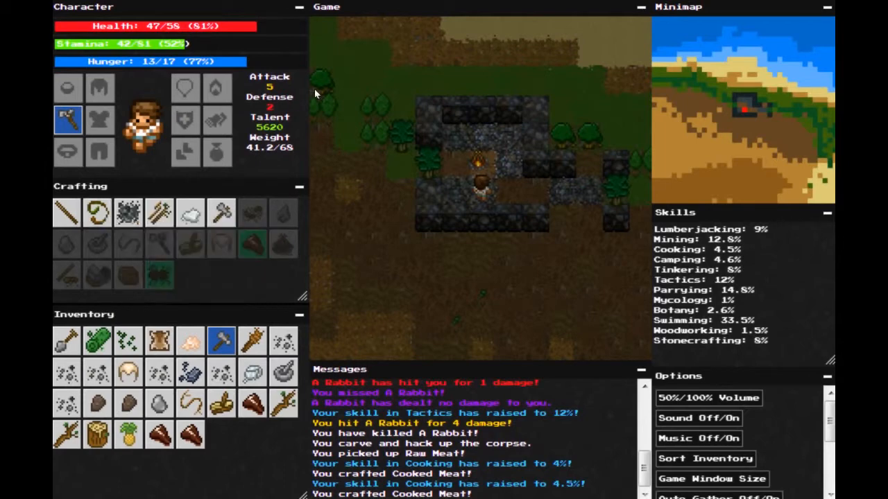
mouse_move(67, 213)
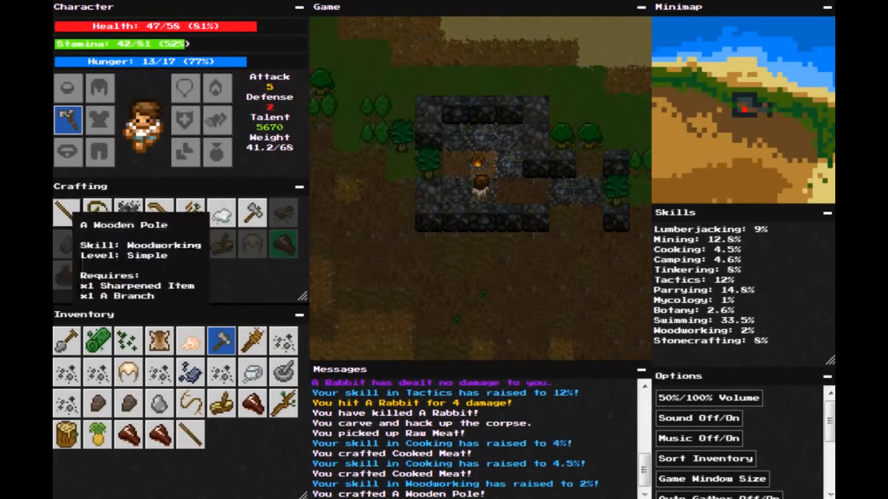
mouse_move(251, 214)
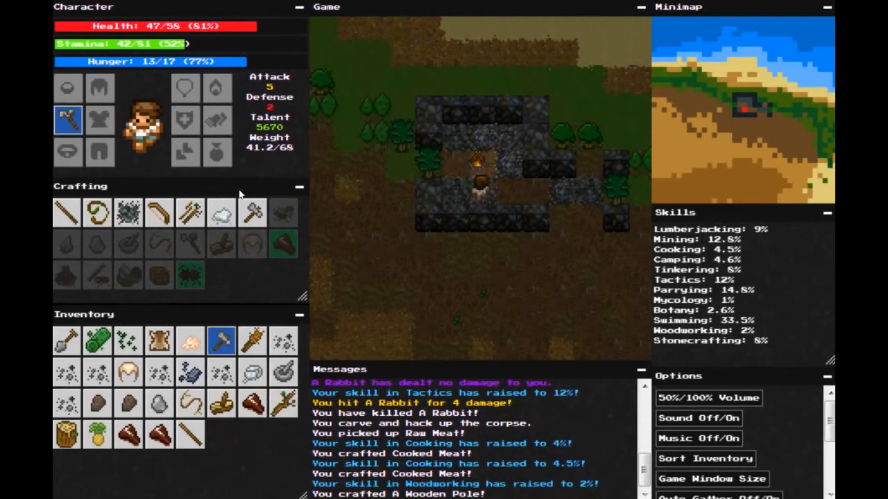
mouse_move(128, 173)
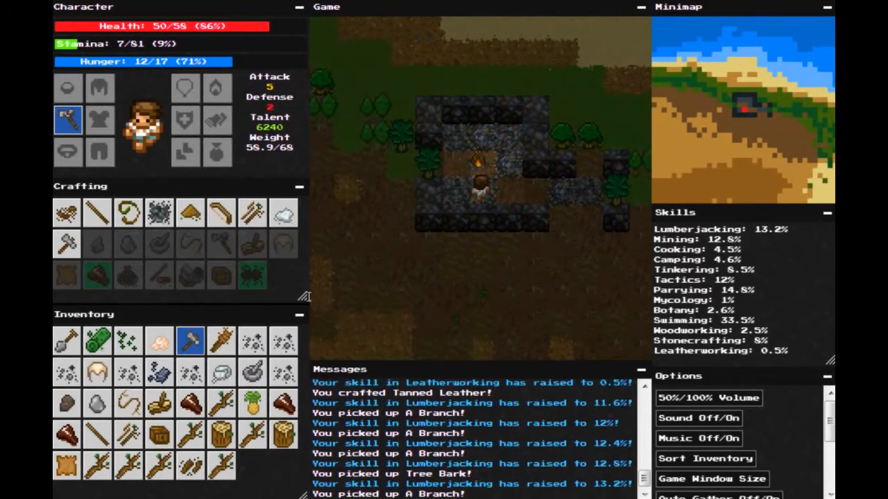
mouse_move(163, 172)
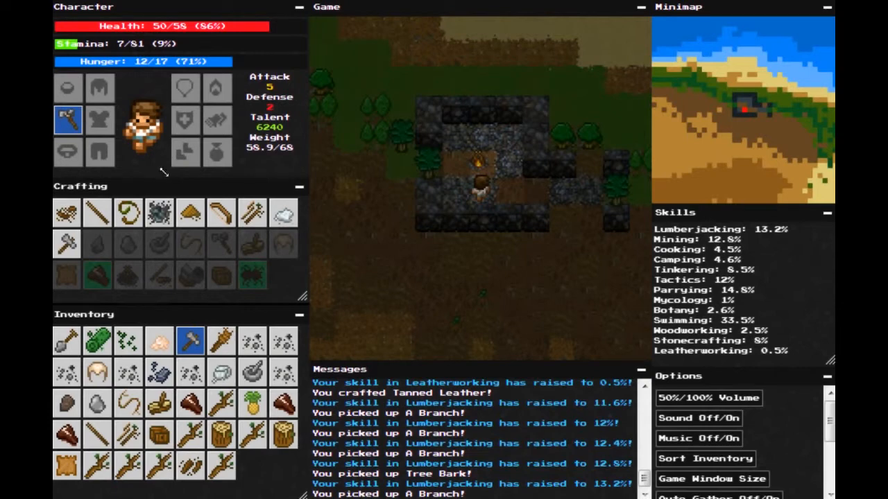
mouse_move(346, 206)
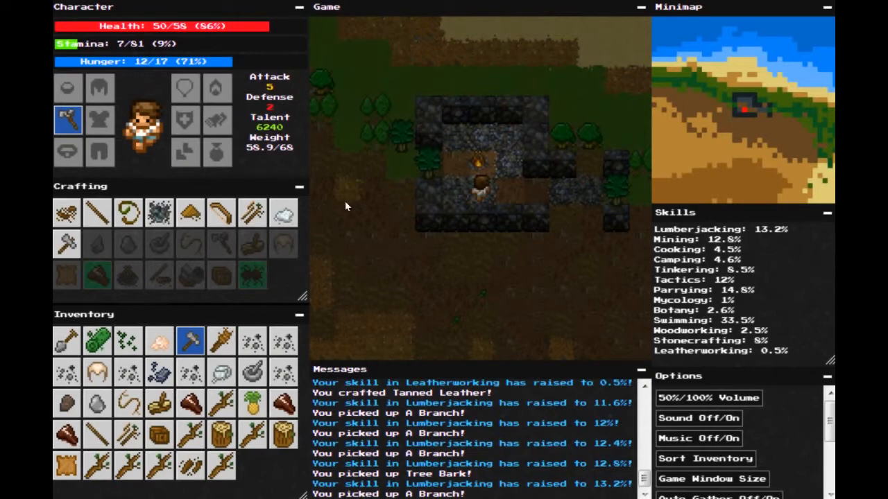
mouse_move(149, 185)
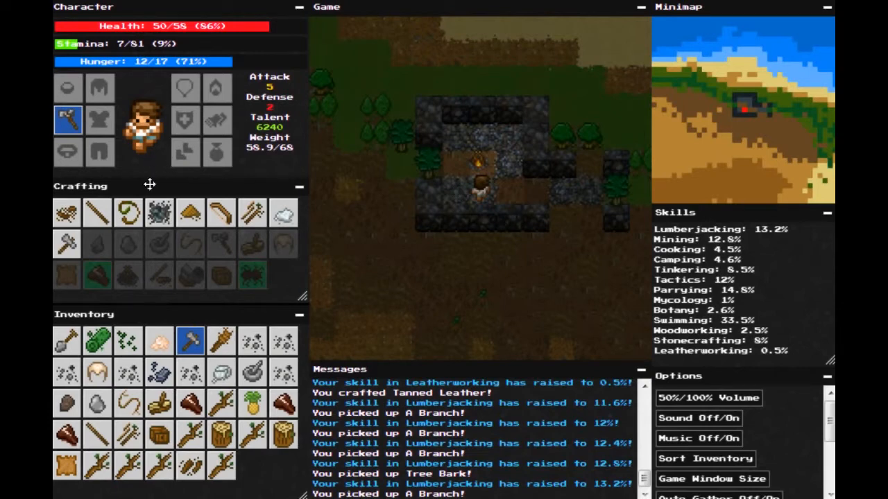
mouse_move(220, 340)
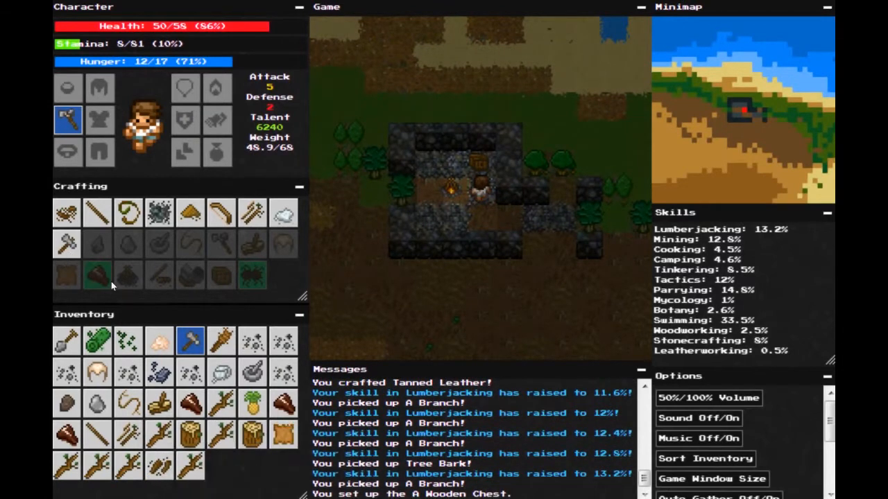
mouse_move(248, 165)
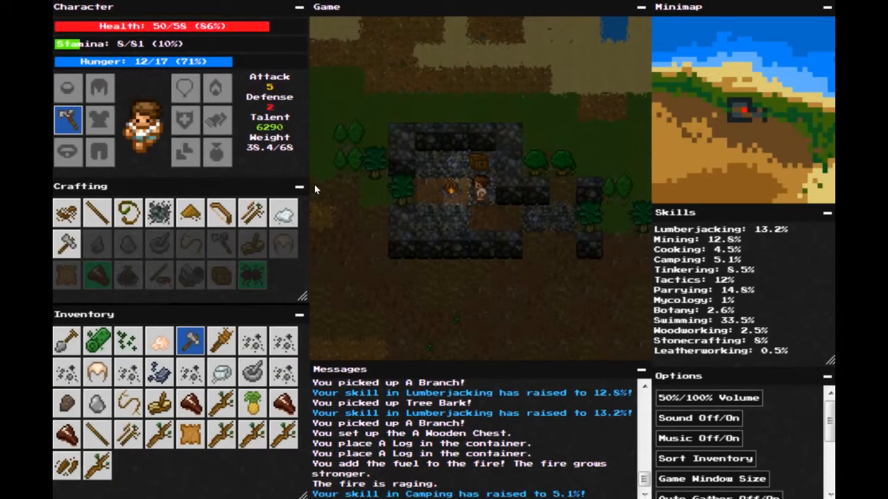
mouse_move(97, 340)
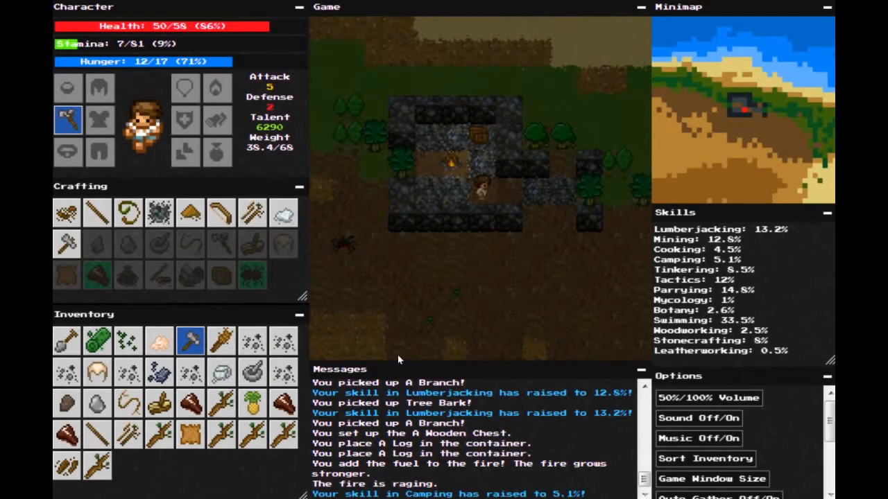
mouse_move(68, 120)
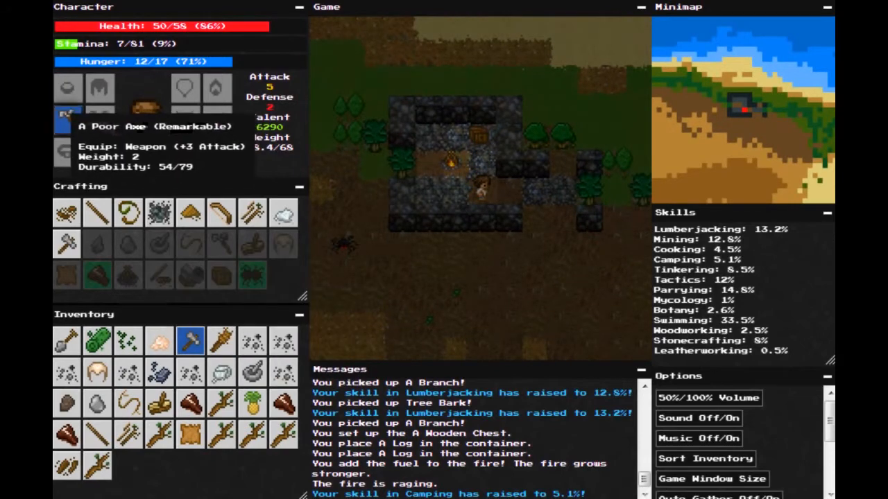
mouse_move(309, 179)
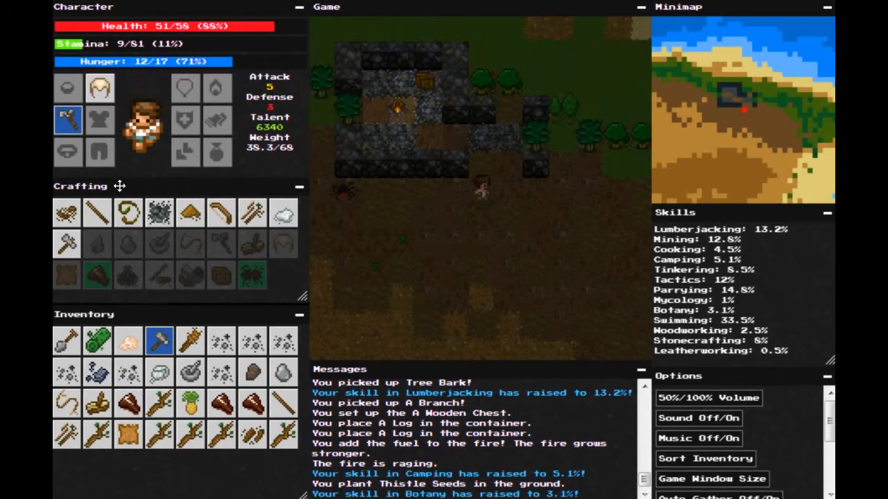
mouse_move(145, 301)
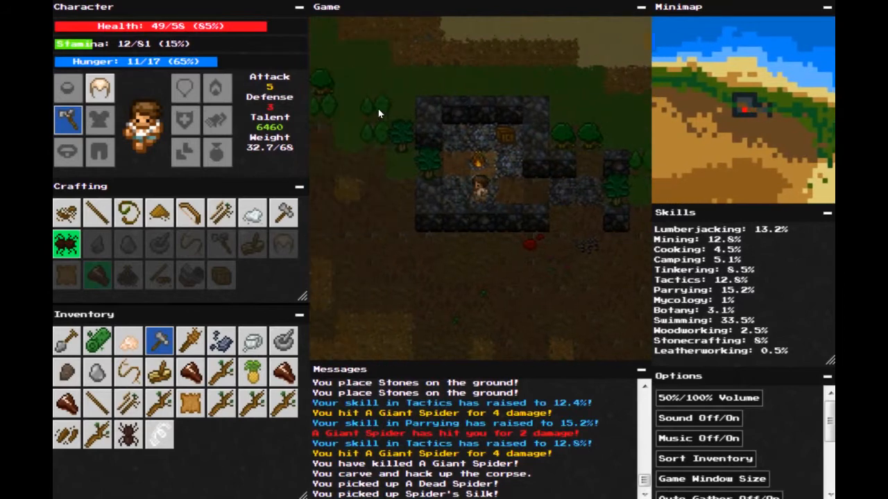
mouse_move(67, 243)
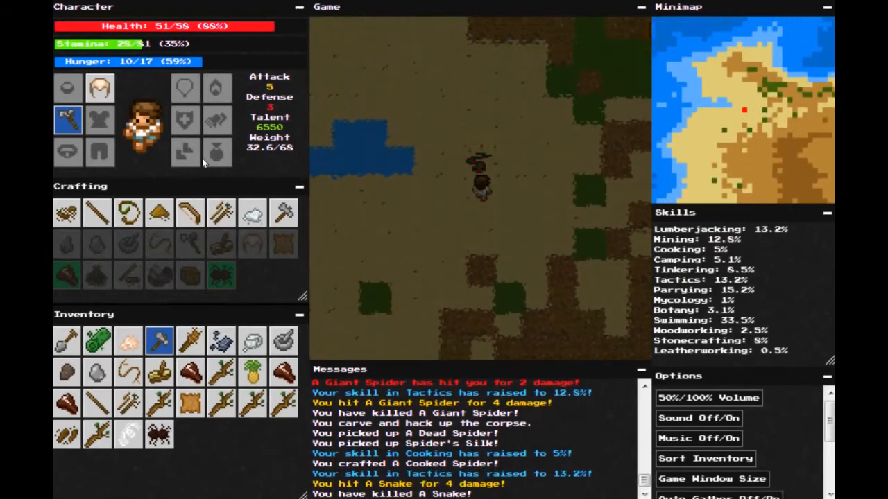
mouse_move(158, 402)
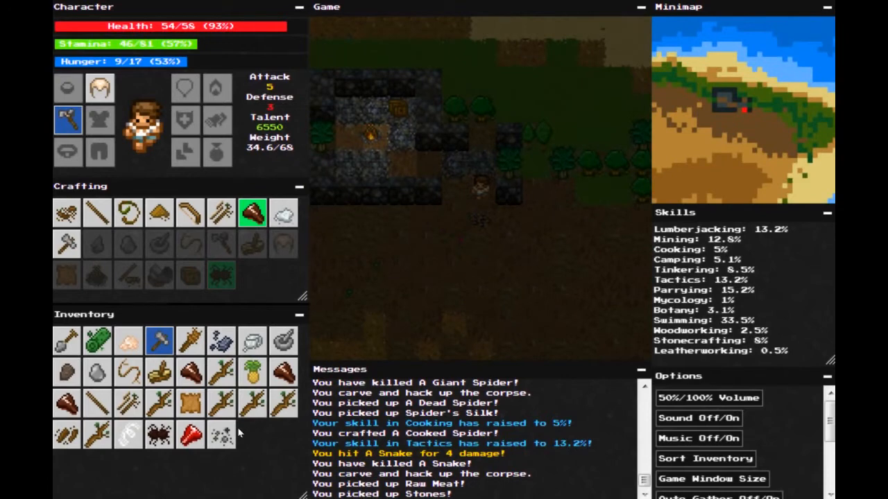
mouse_move(221, 436)
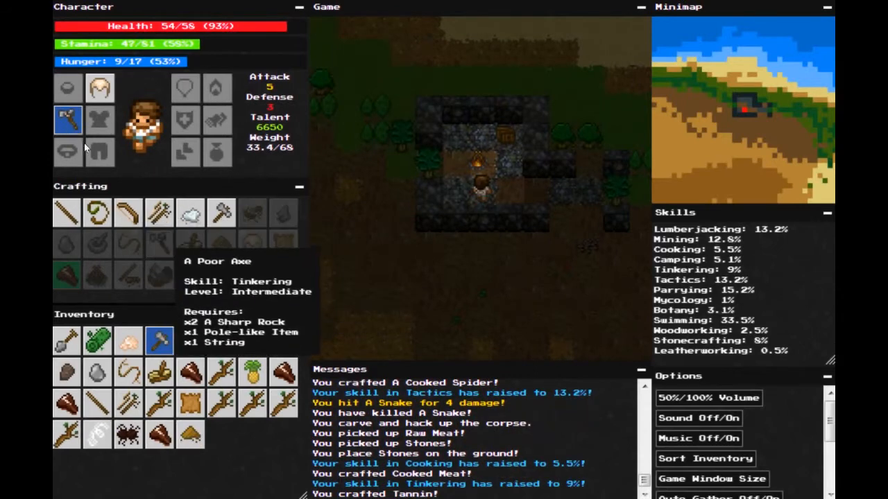
mouse_move(221, 213)
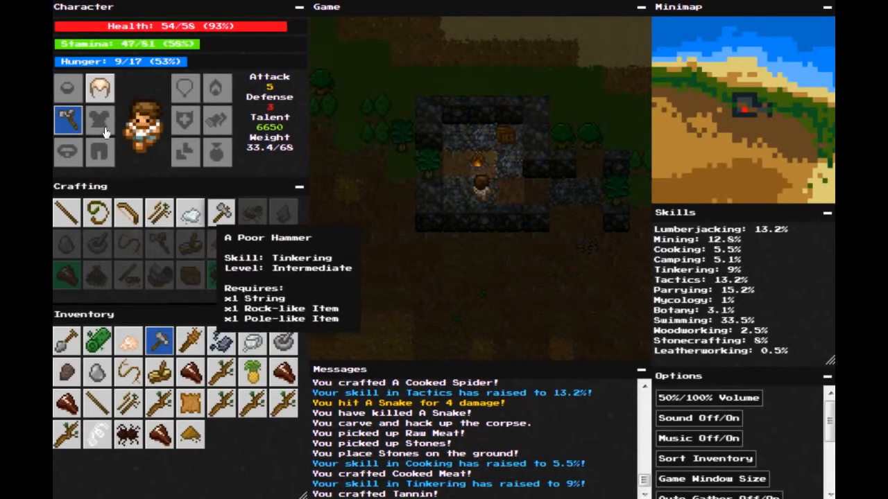
mouse_move(97, 213)
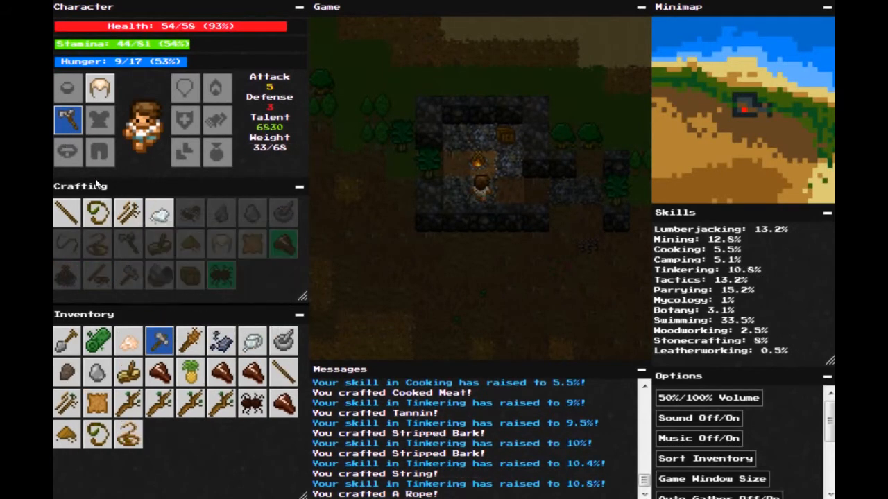
mouse_move(98, 244)
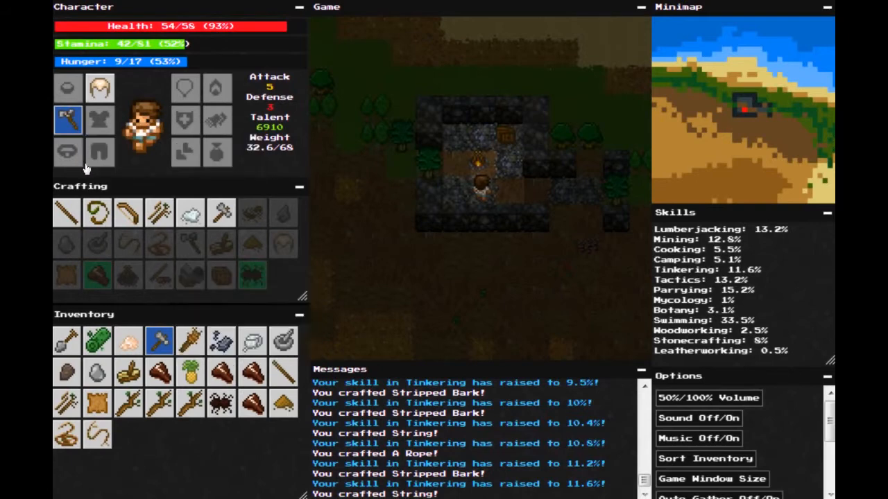
mouse_move(127, 213)
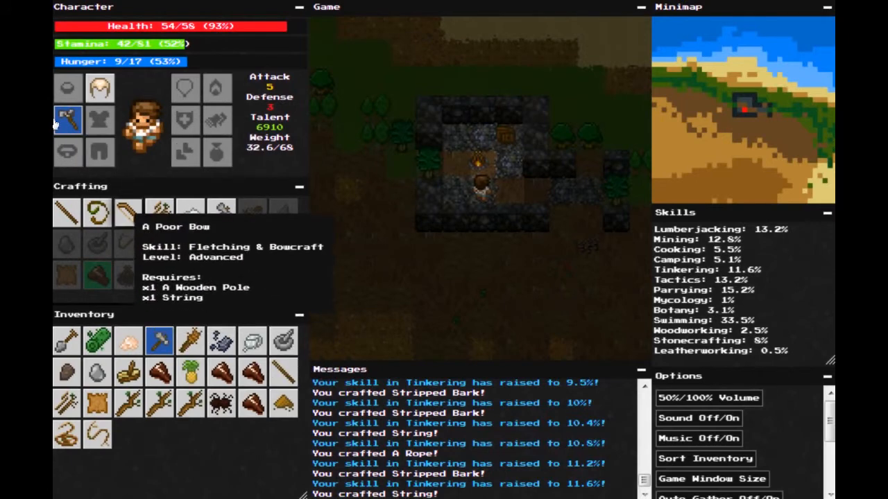
mouse_move(103, 285)
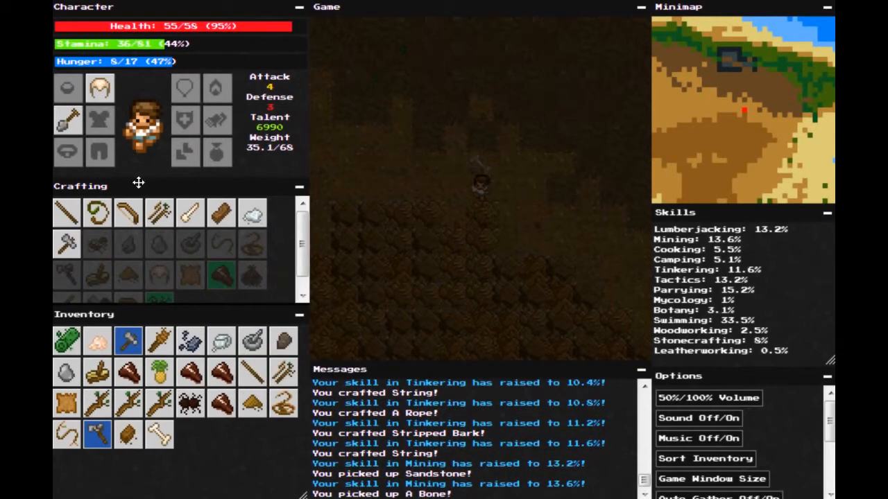
mouse_move(159, 435)
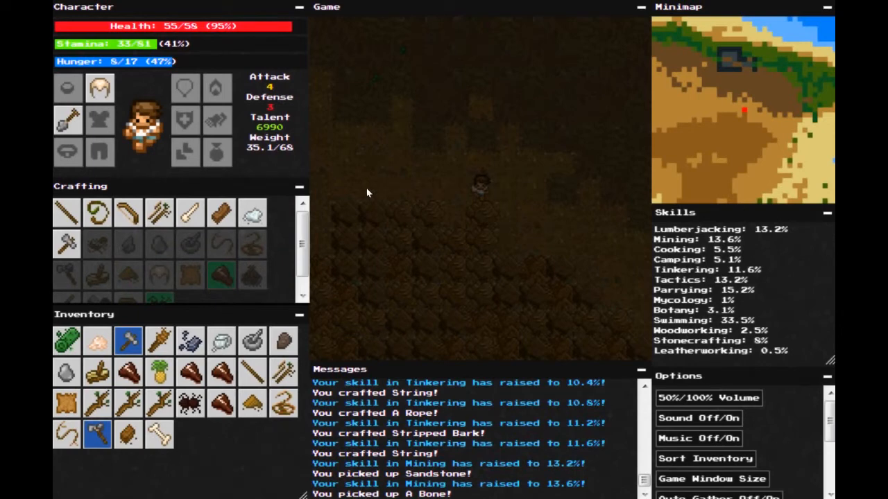
mouse_move(328, 164)
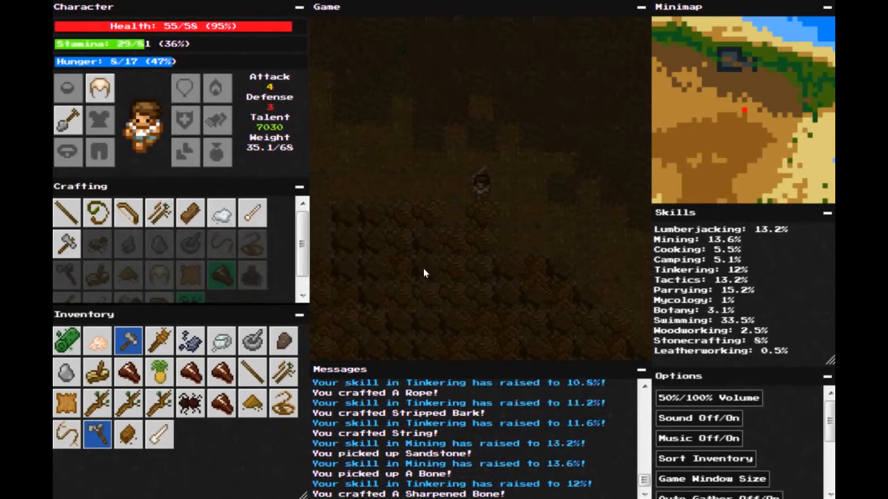
mouse_move(251, 211)
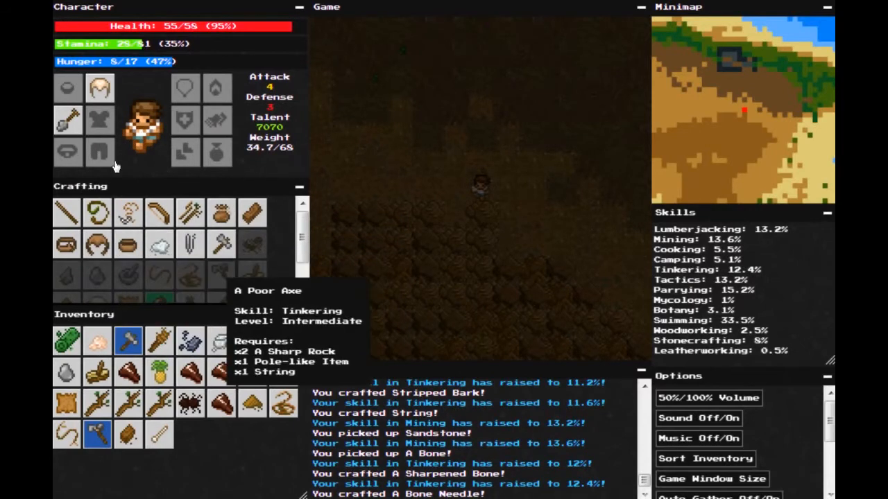
mouse_move(128, 212)
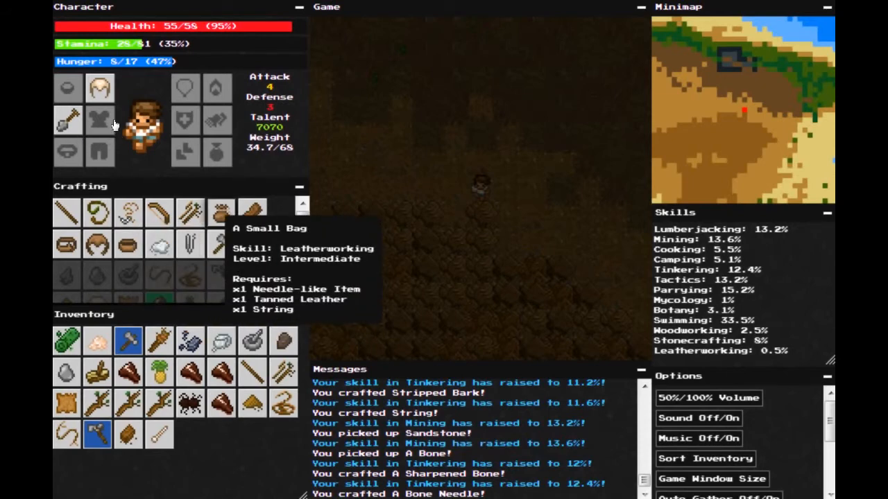
mouse_move(97, 244)
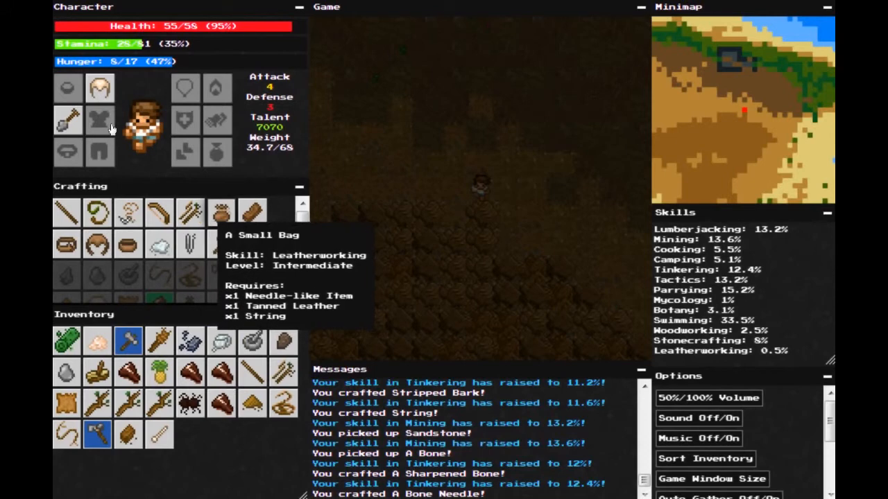
- Craft the small bag from the Crafting panel
click(221, 212)
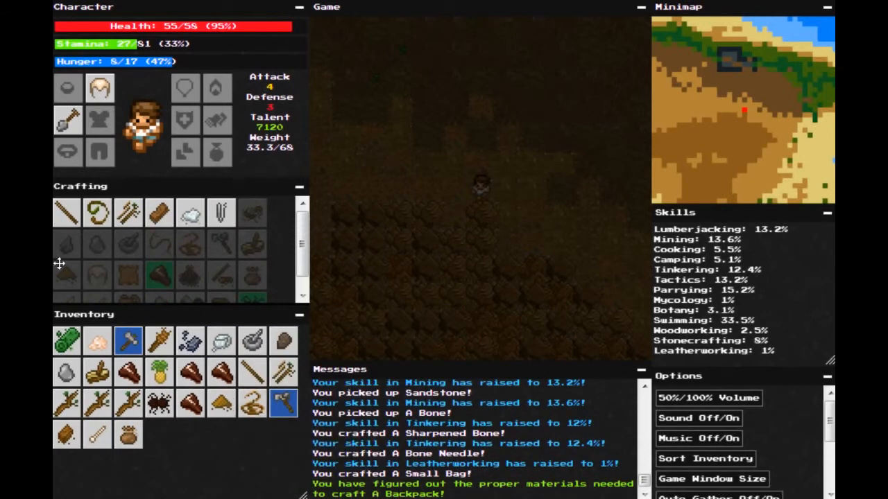
mouse_move(128, 435)
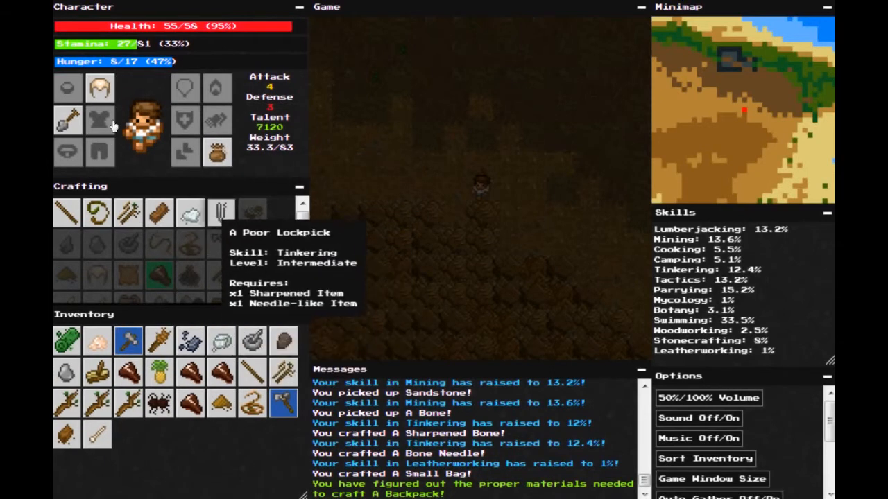
mouse_move(243, 168)
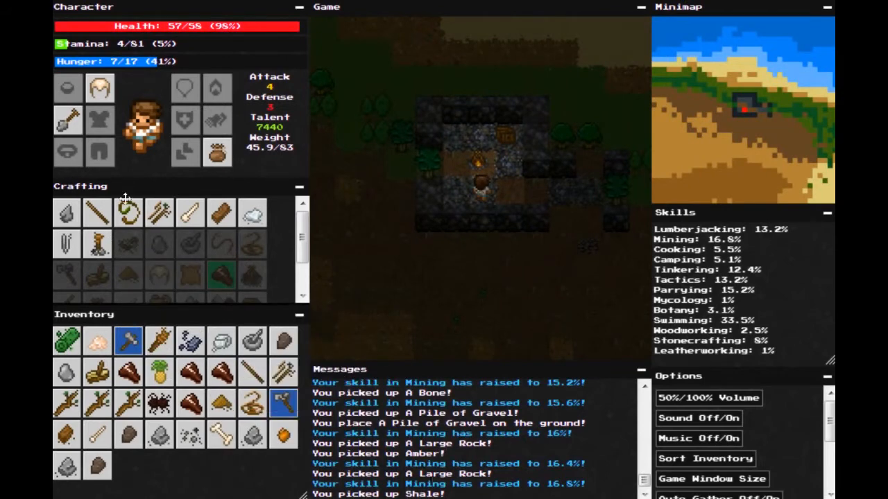
mouse_move(156, 288)
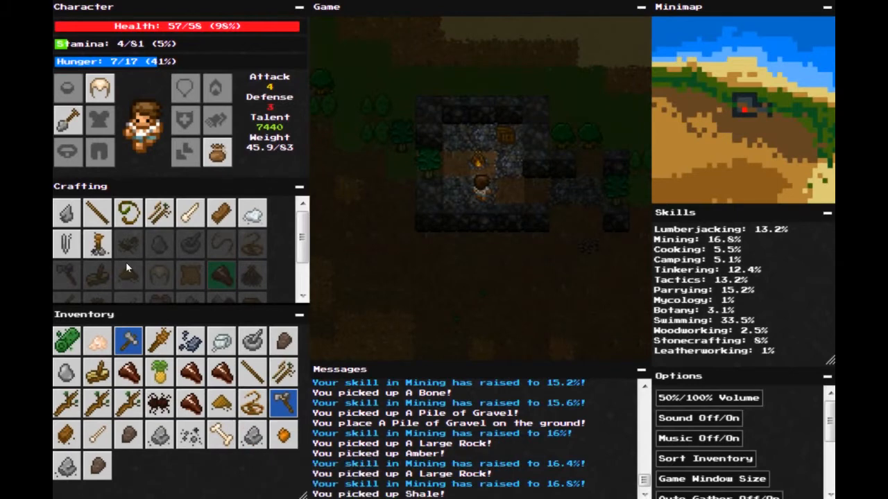
mouse_move(189, 435)
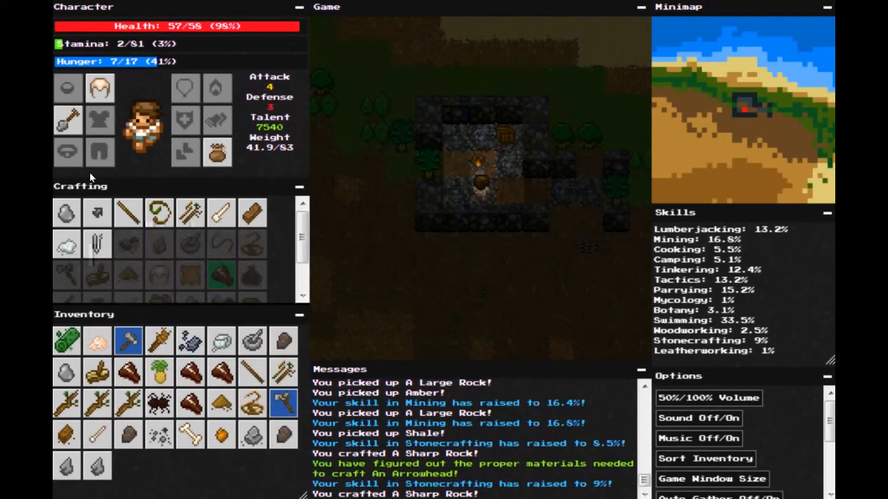
mouse_move(252, 340)
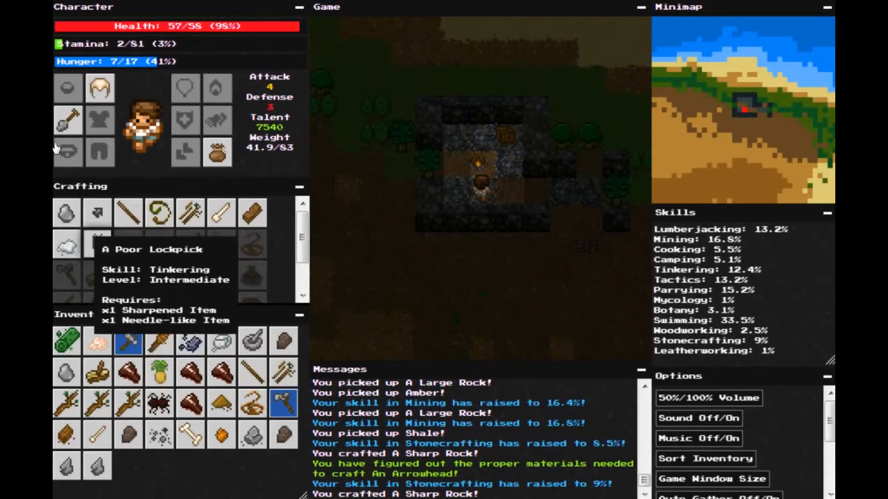
mouse_move(147, 172)
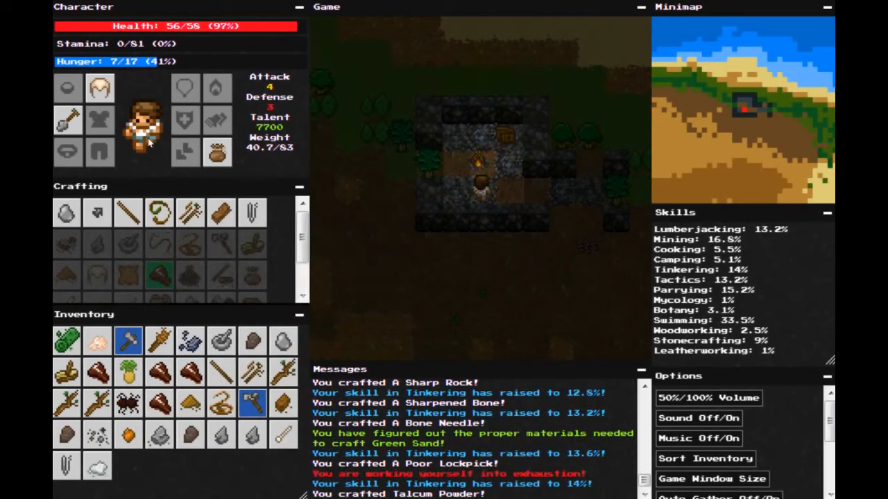
mouse_move(252, 211)
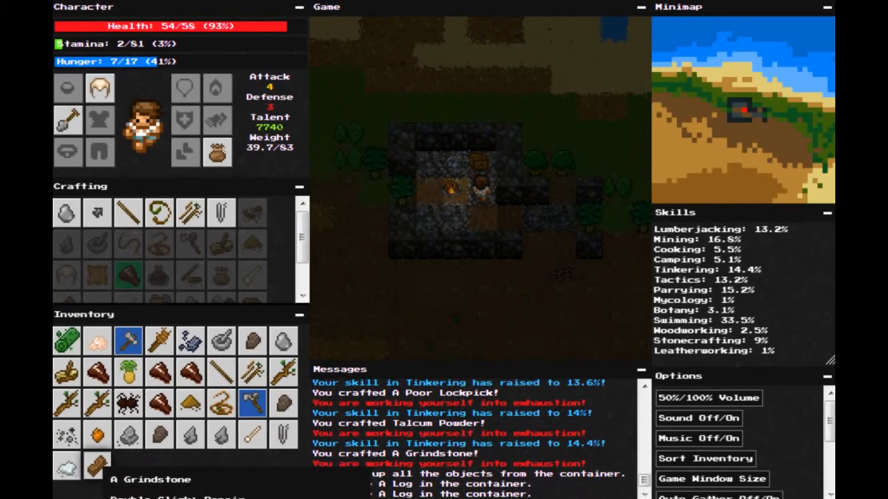
mouse_move(128, 434)
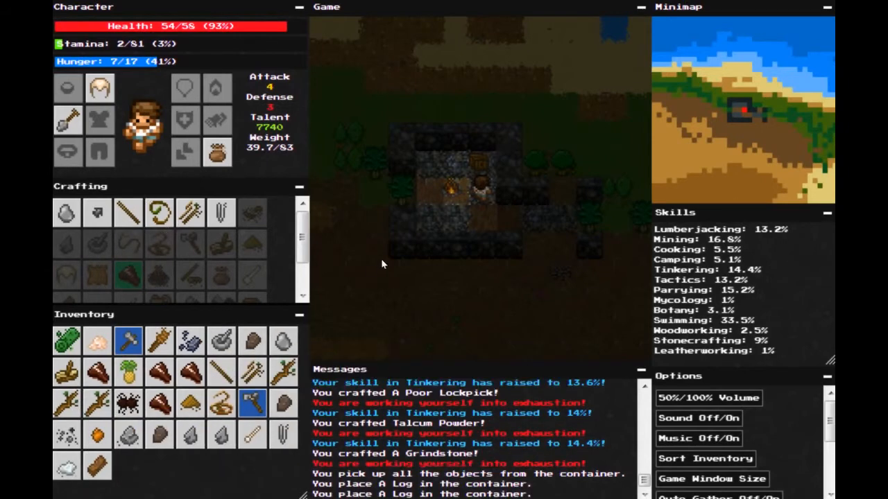
mouse_move(151, 128)
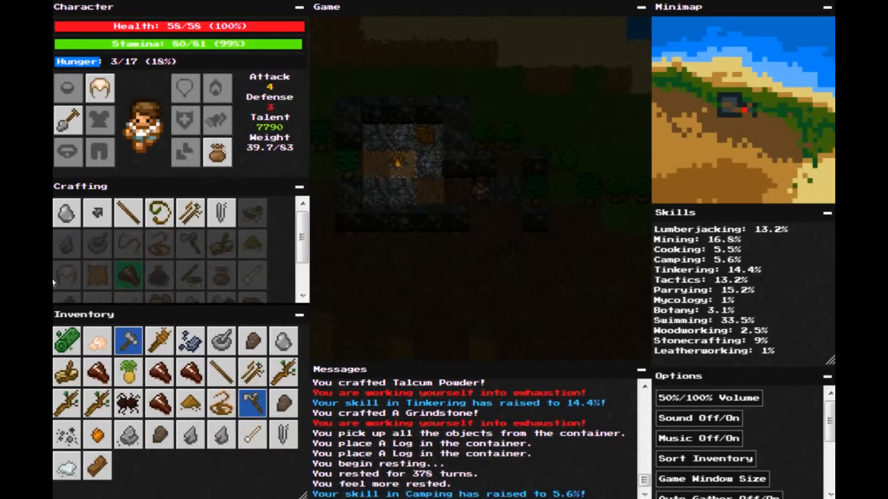
mouse_move(190, 435)
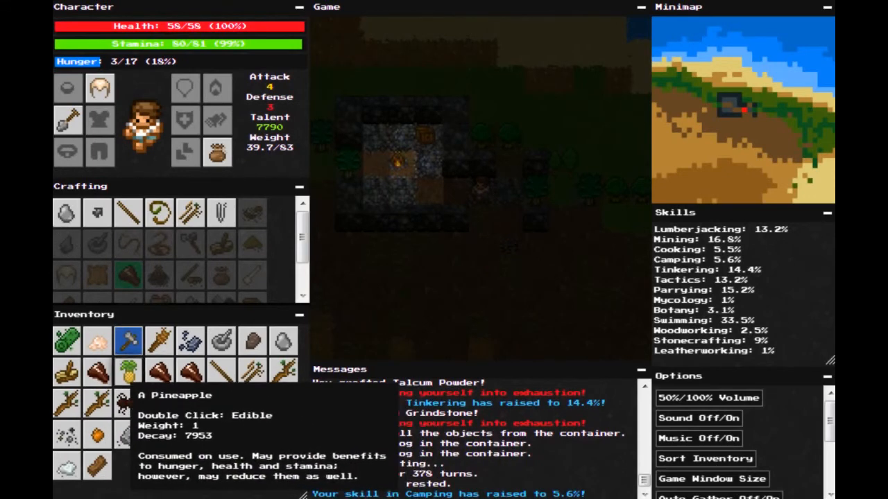
mouse_move(191, 369)
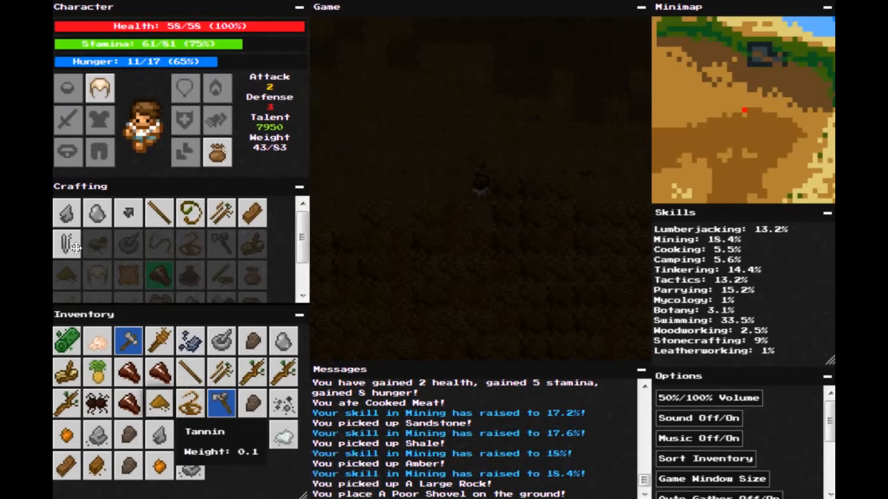
mouse_move(127, 339)
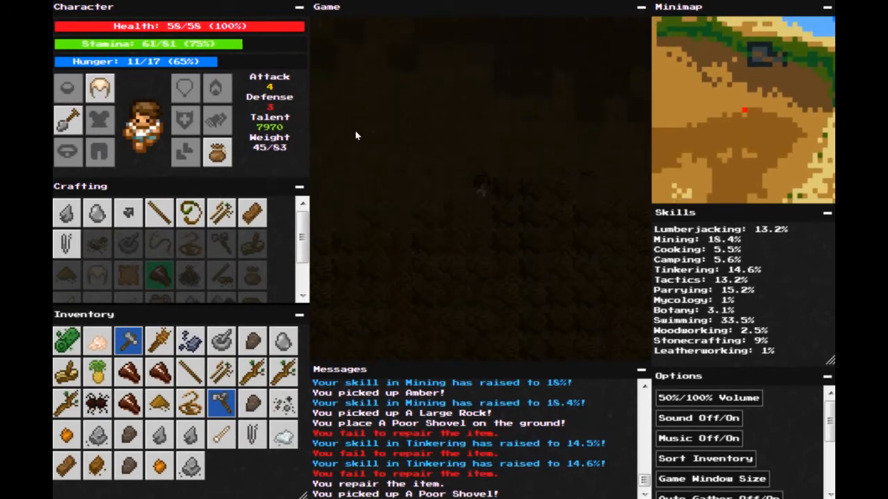
mouse_move(97, 213)
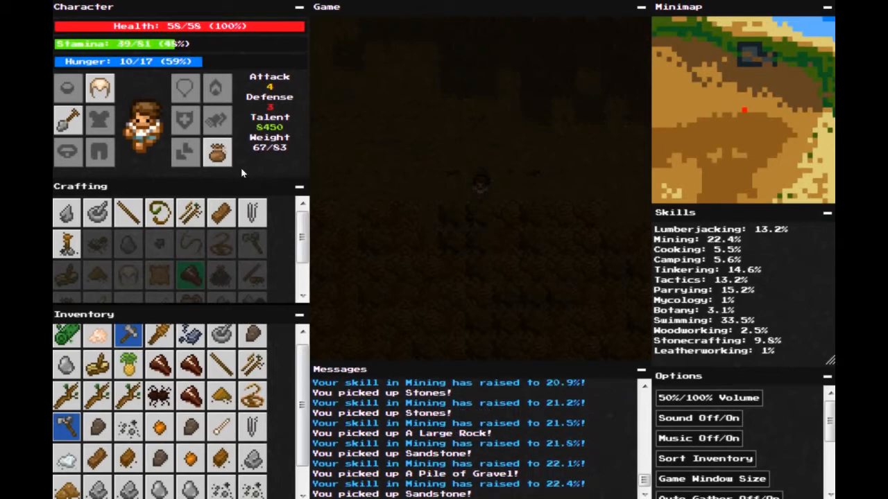
mouse_move(98, 243)
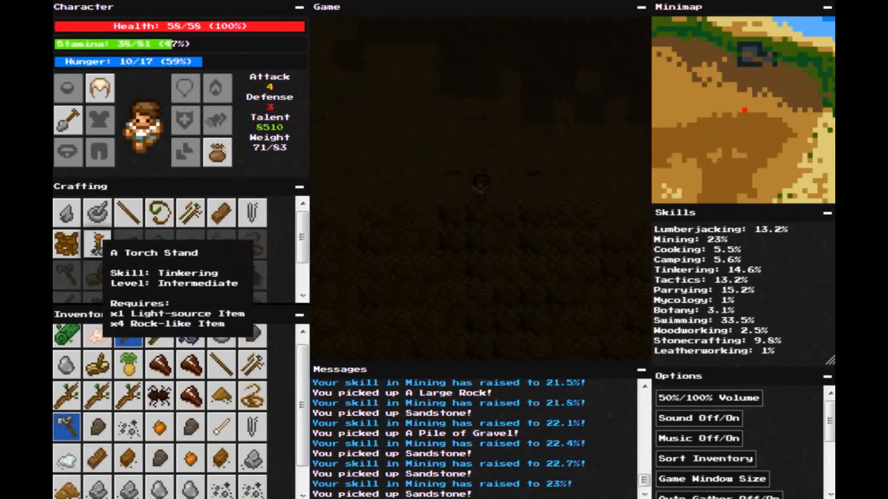
mouse_move(98, 243)
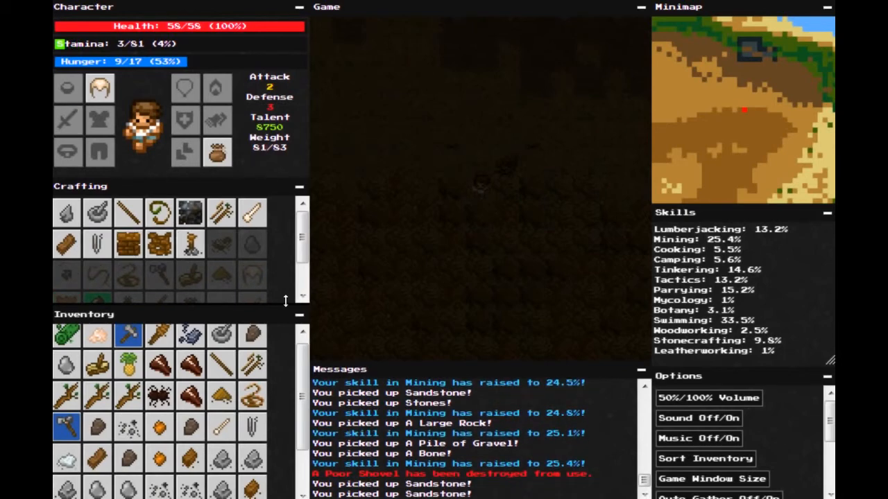
mouse_move(251, 276)
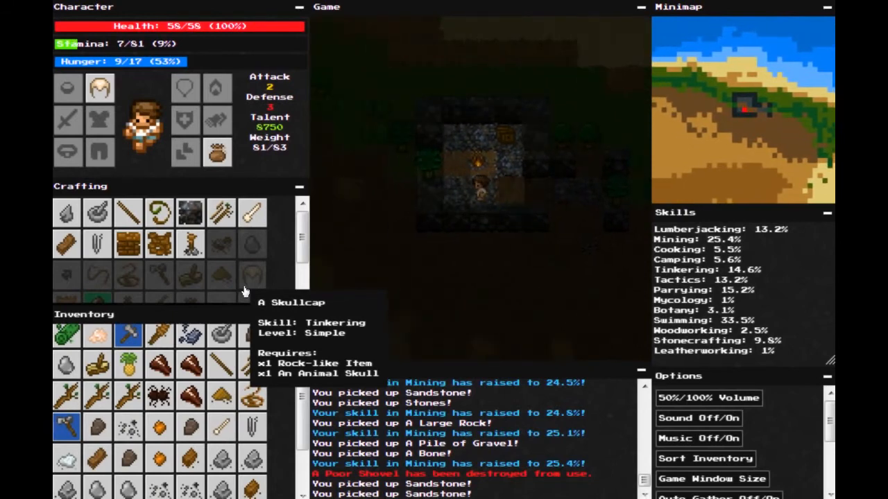
mouse_move(175, 270)
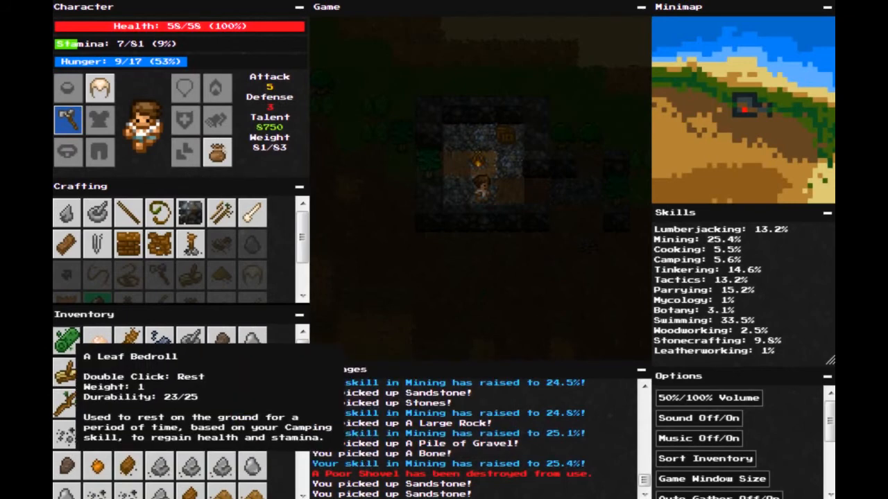
- Rest on the Leaf Bedroll to fully restore stamina
double_click(67, 339)
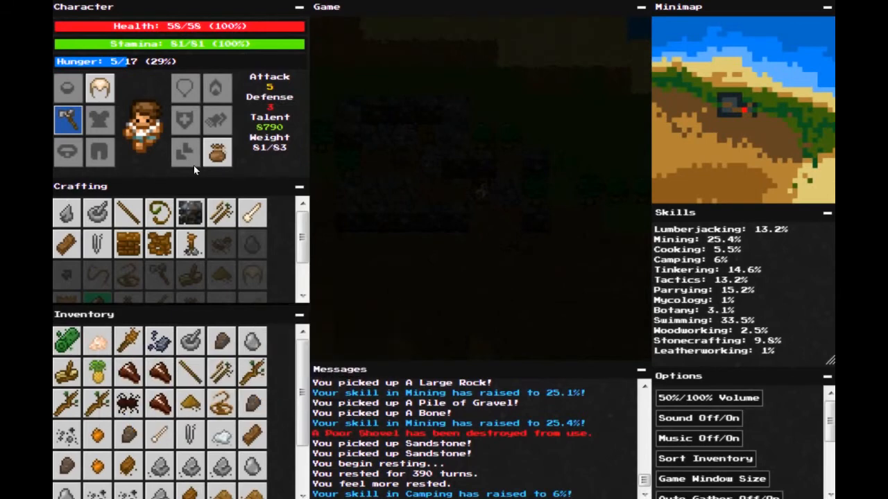
mouse_move(360, 120)
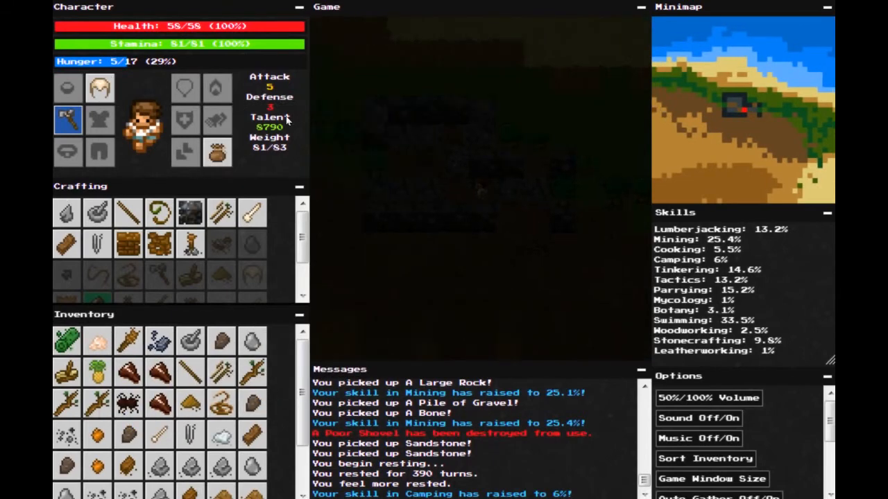
mouse_move(252, 213)
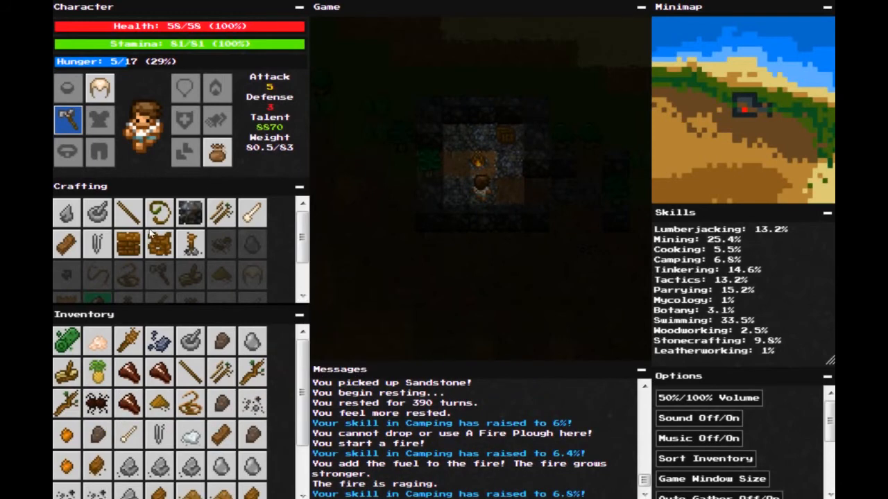
mouse_move(189, 244)
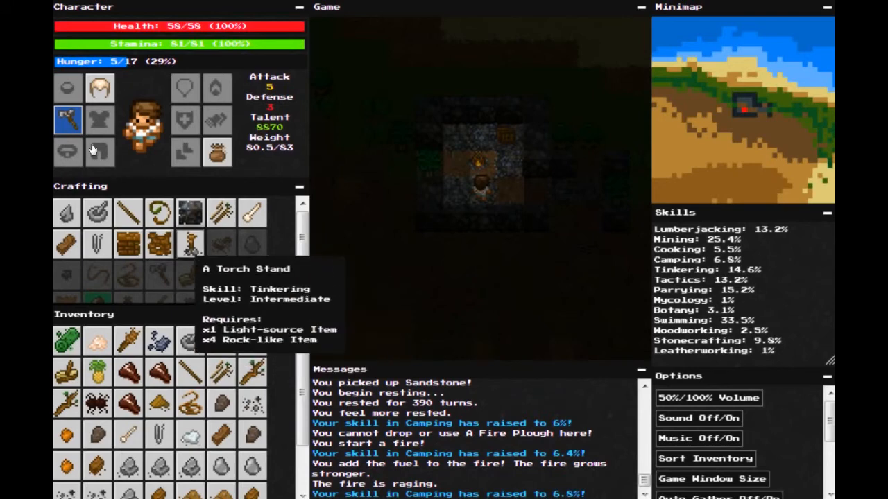
mouse_move(128, 244)
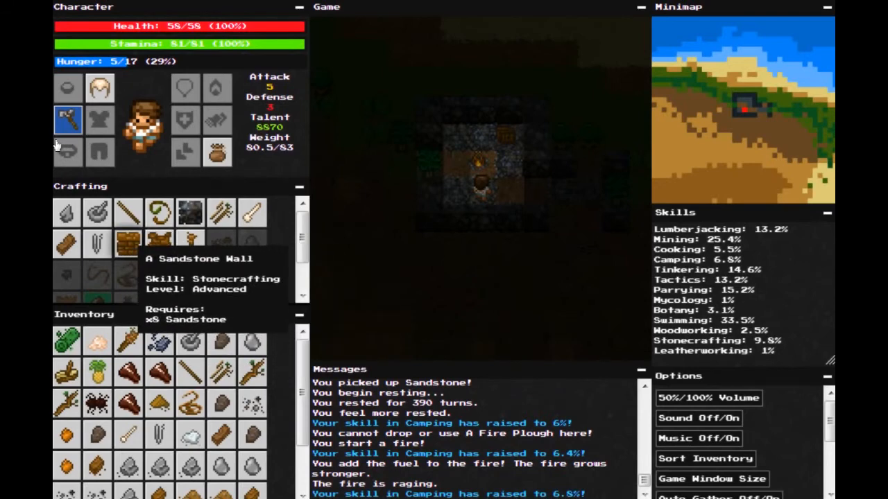
mouse_move(110, 184)
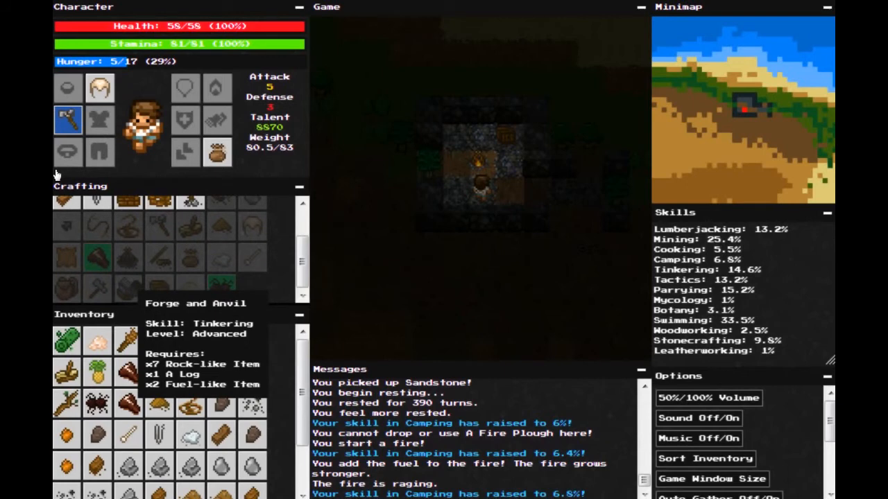
mouse_move(59, 175)
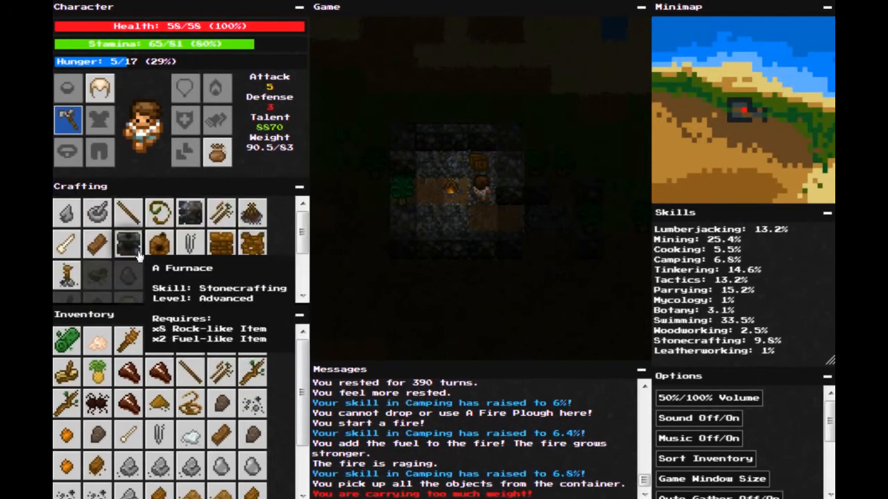
mouse_move(159, 242)
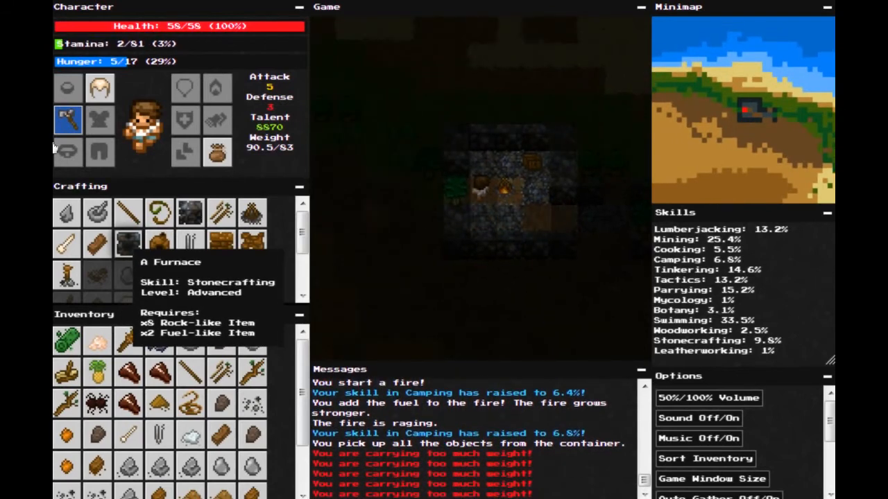
- Craft a furnace from the gathered rocks
click(128, 243)
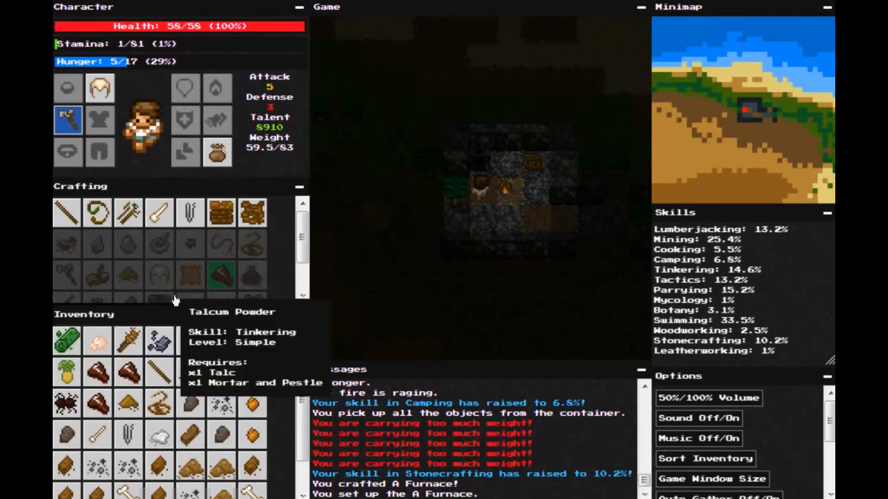
mouse_move(190, 339)
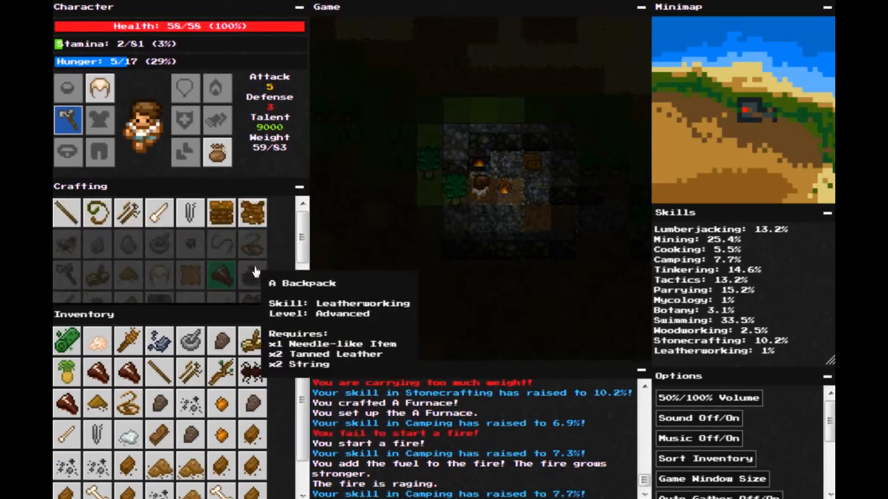
mouse_move(158, 339)
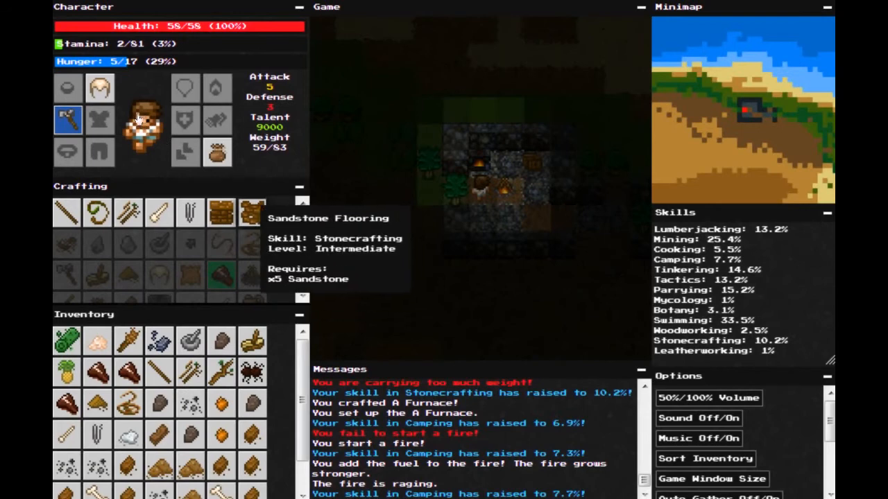
mouse_move(252, 276)
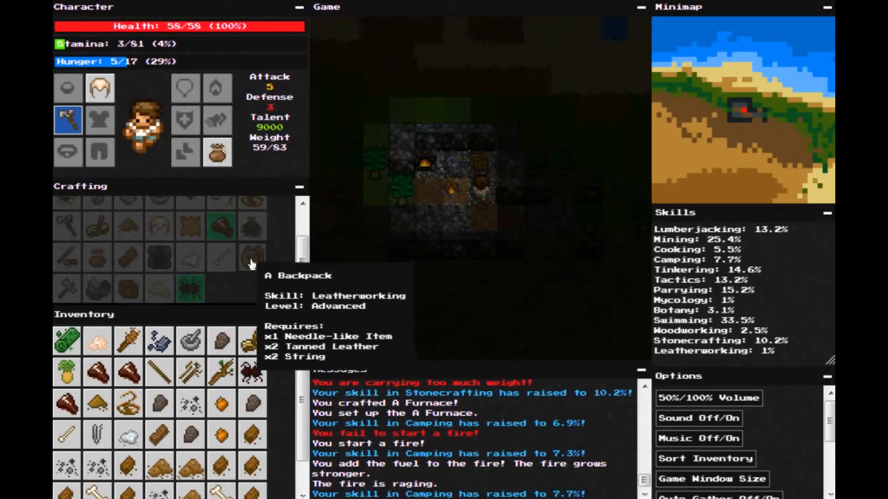
mouse_move(147, 173)
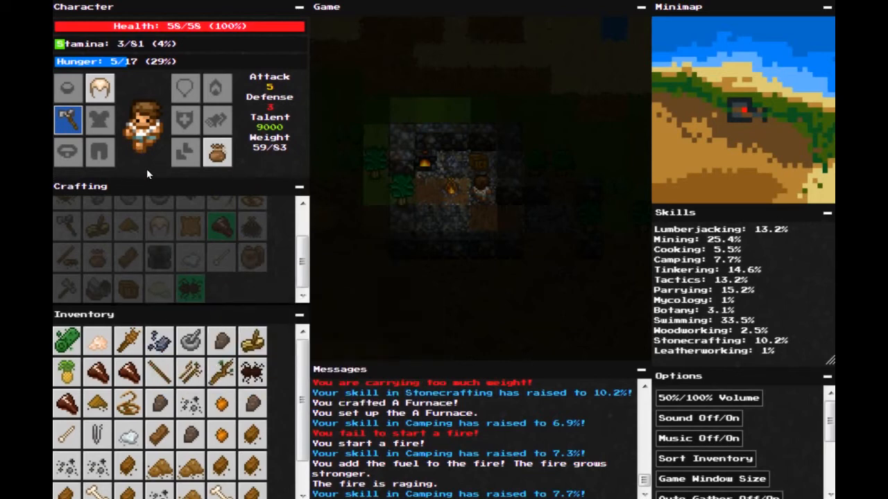
scroll(down, 3)
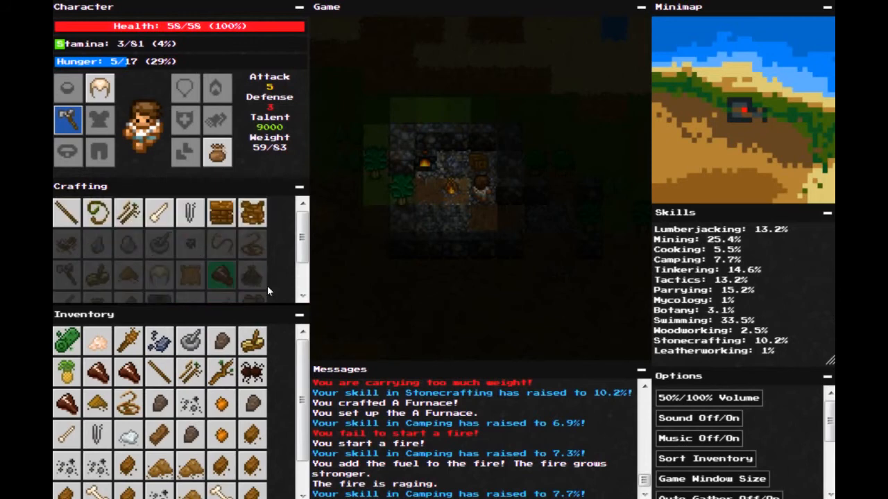
scroll(down, 3)
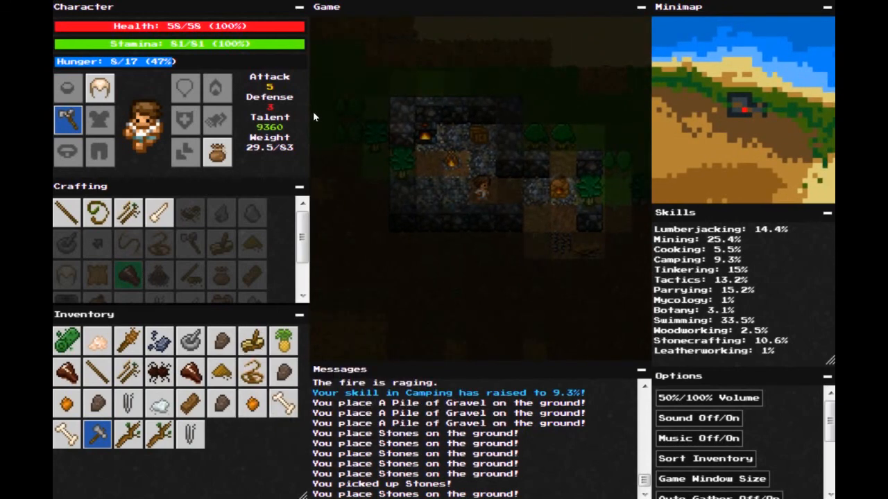
mouse_move(239, 253)
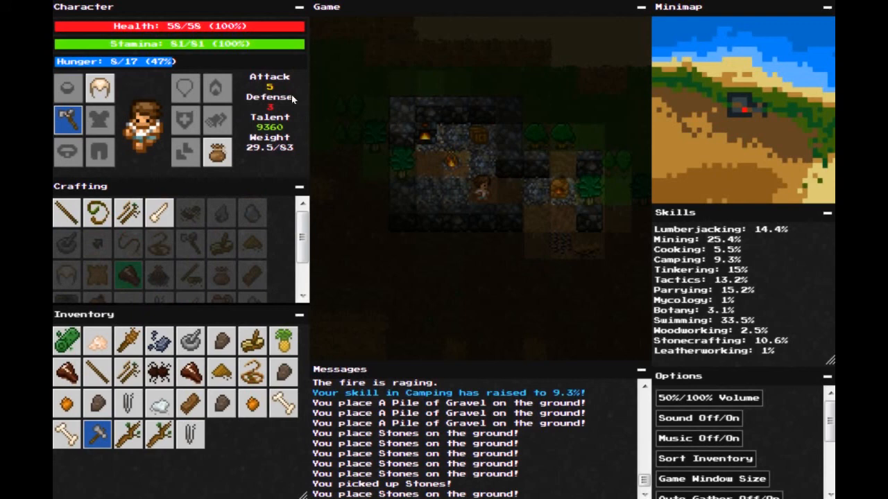
mouse_move(292, 75)
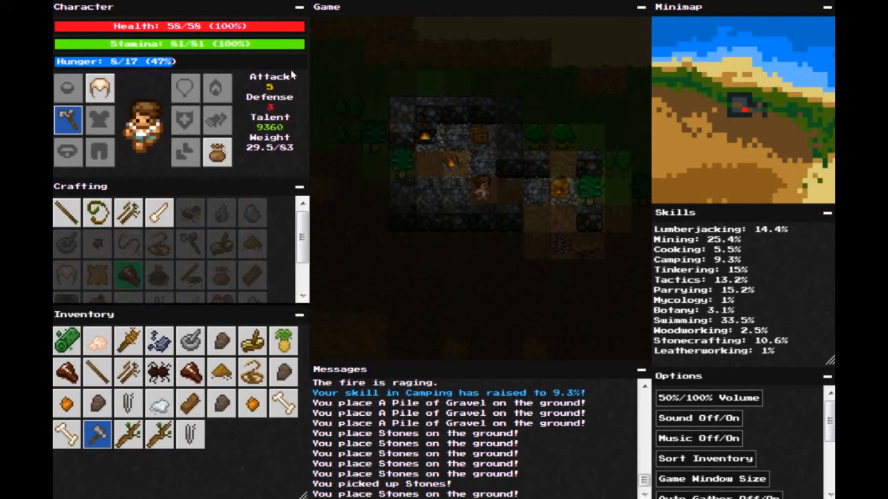
mouse_move(236, 113)
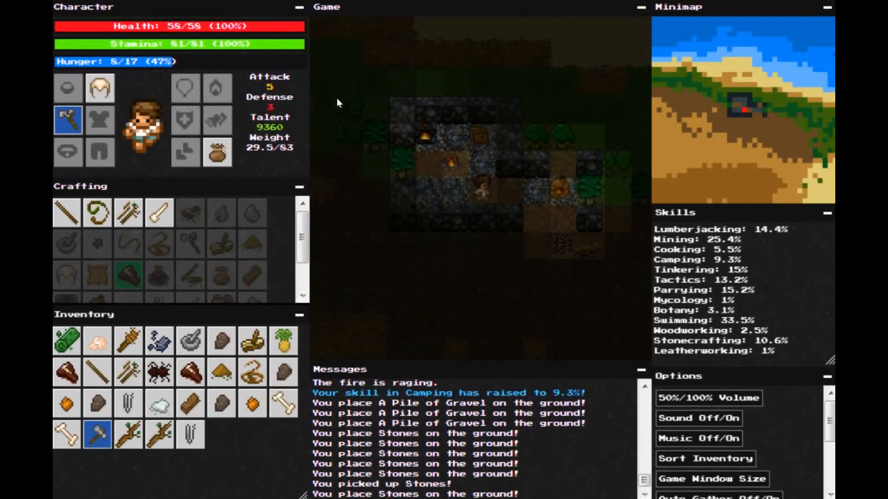
mouse_move(480, 93)
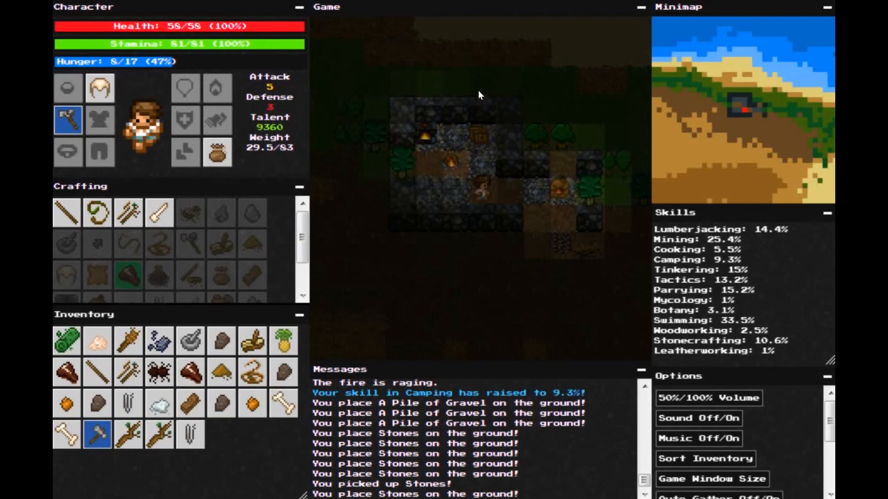
mouse_move(465, 101)
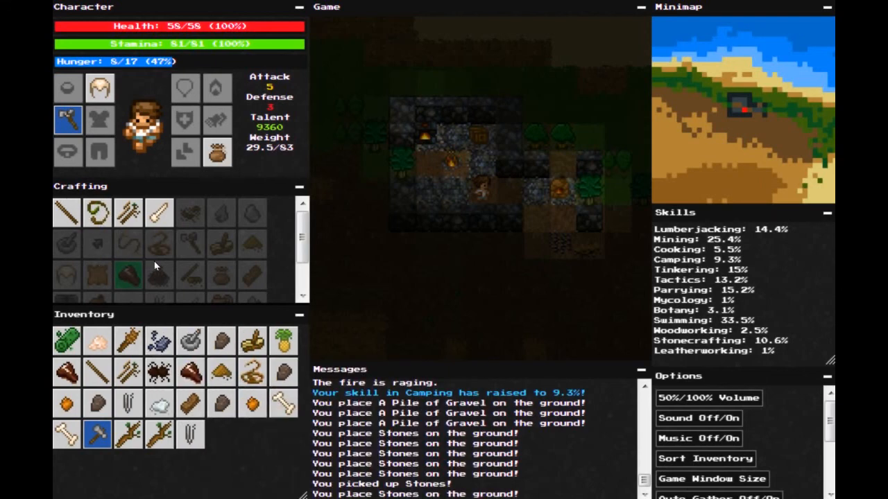
mouse_move(158, 340)
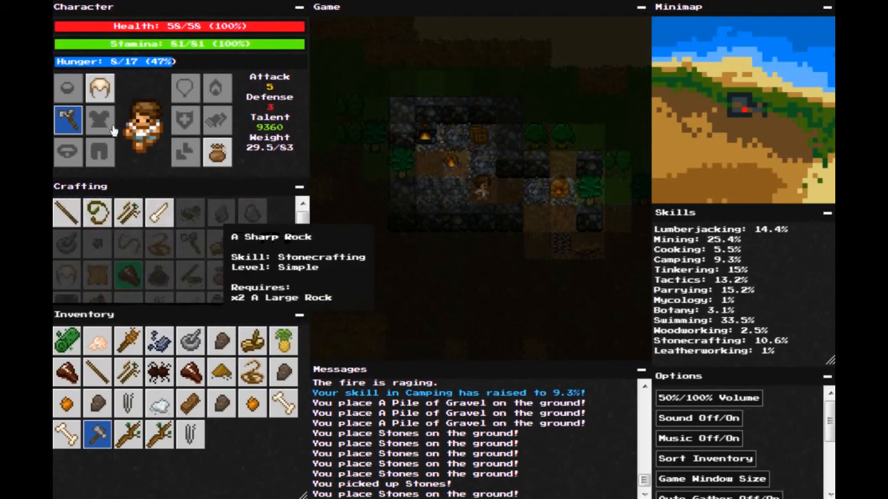
mouse_move(271, 82)
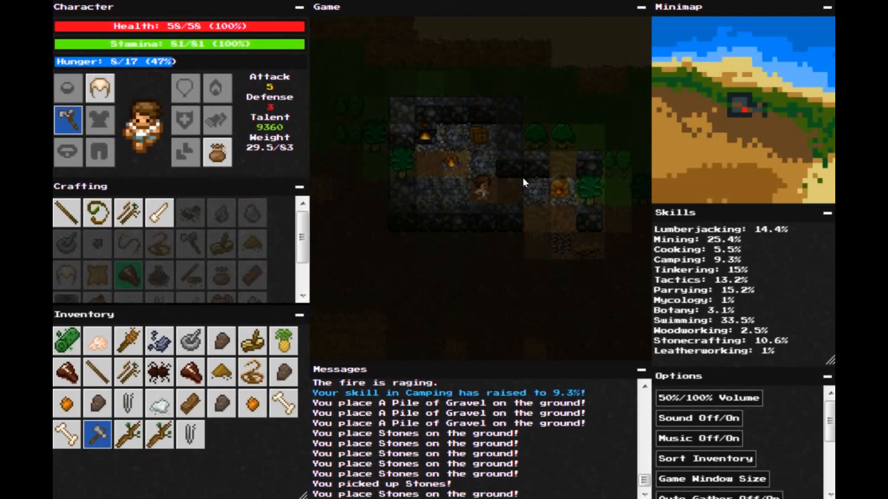
mouse_move(316, 103)
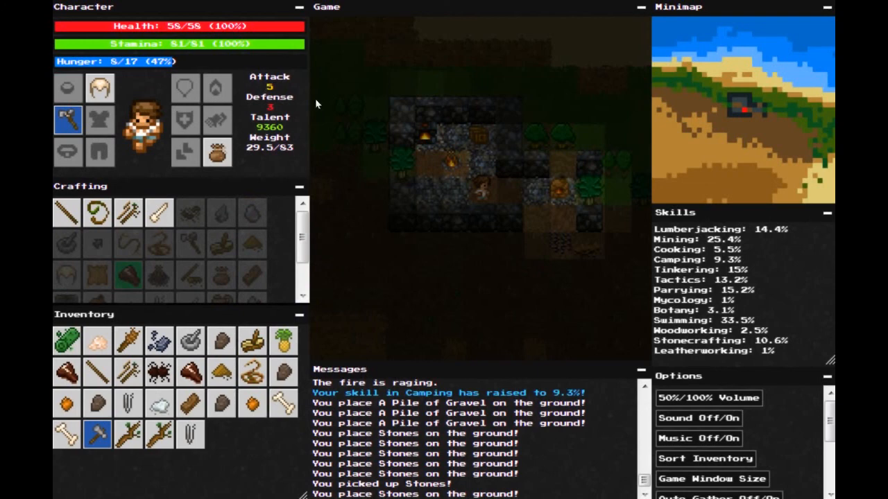
mouse_move(351, 93)
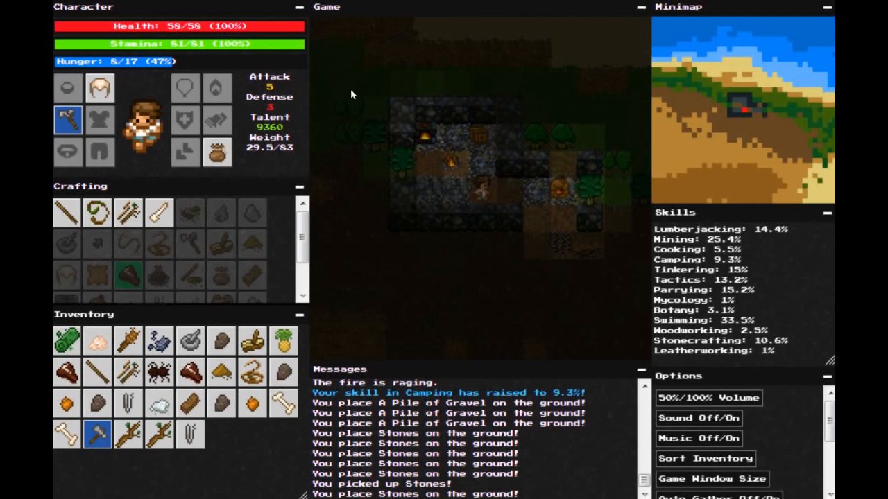
mouse_move(408, 85)
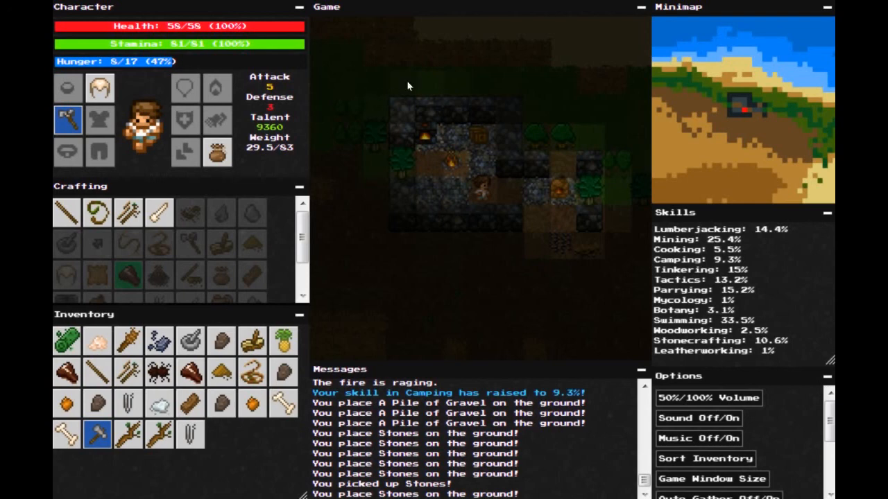